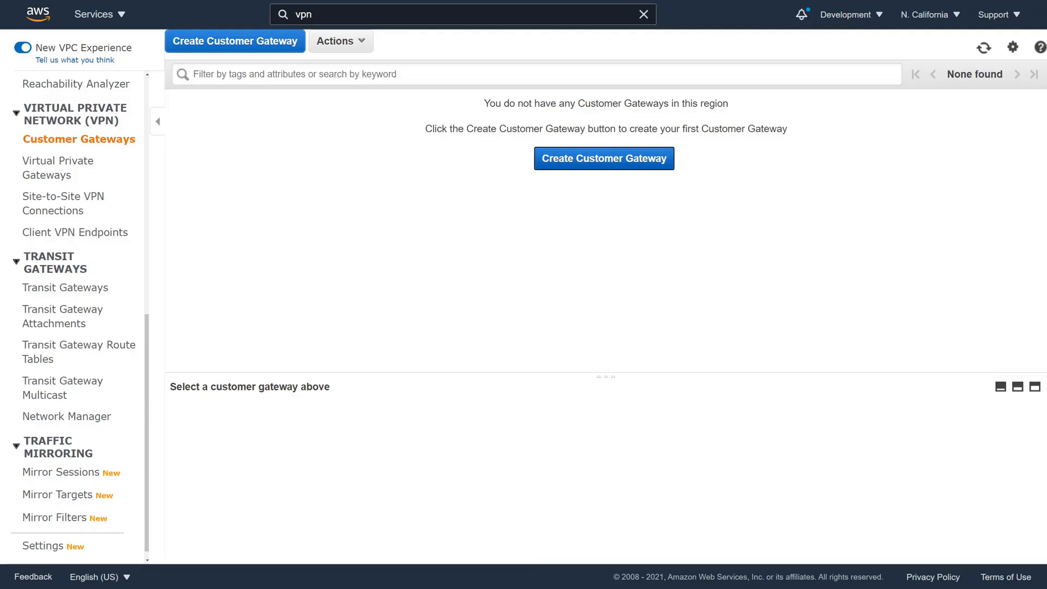
Add a static customer gateway 'pfsense-corp' at public IP 34.212.46.169.
left_click(603, 159)
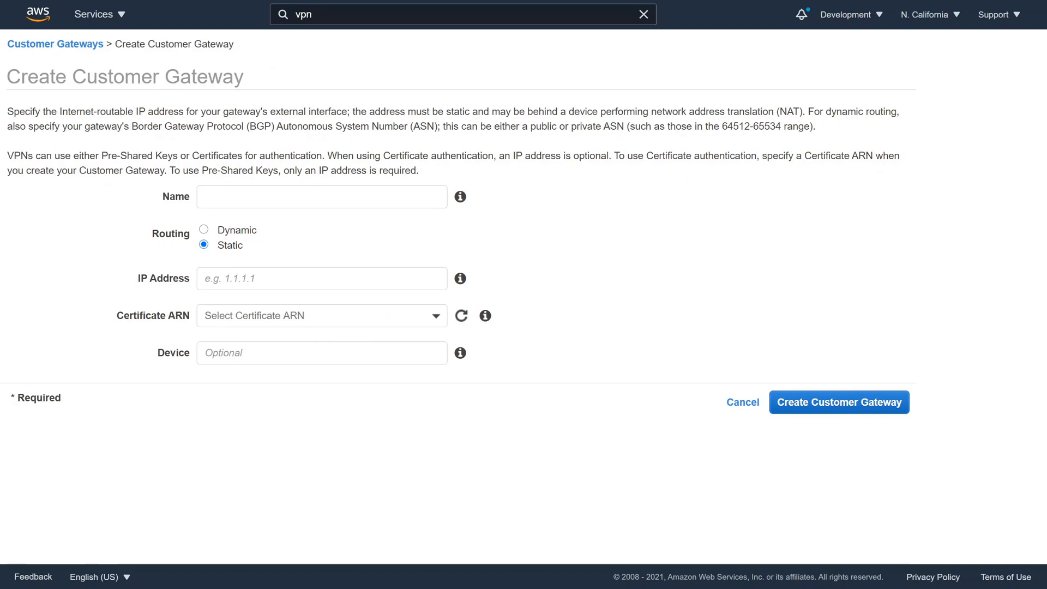
type("p")
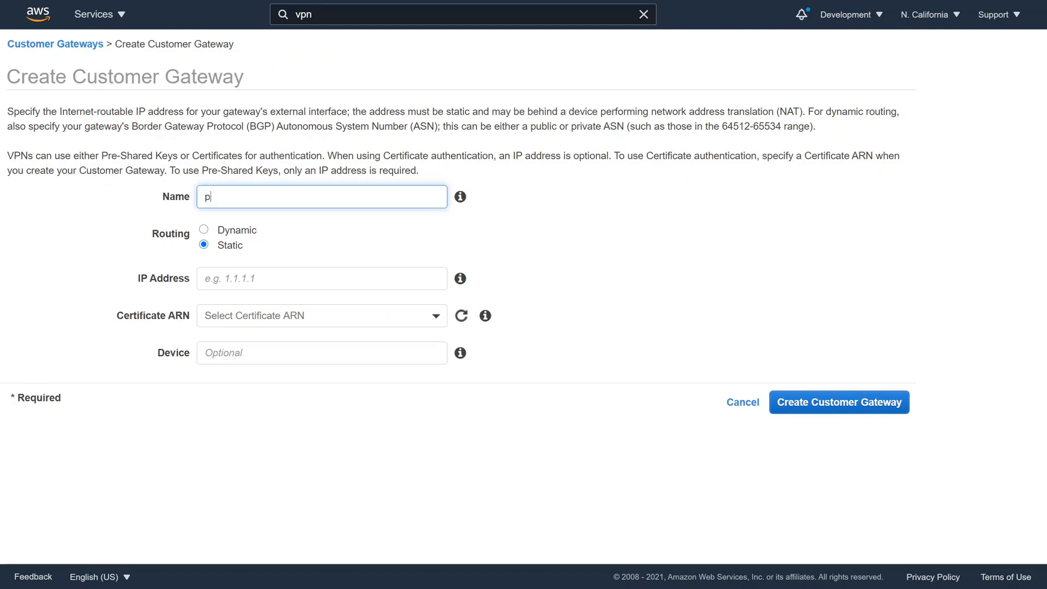
type("fsense-")
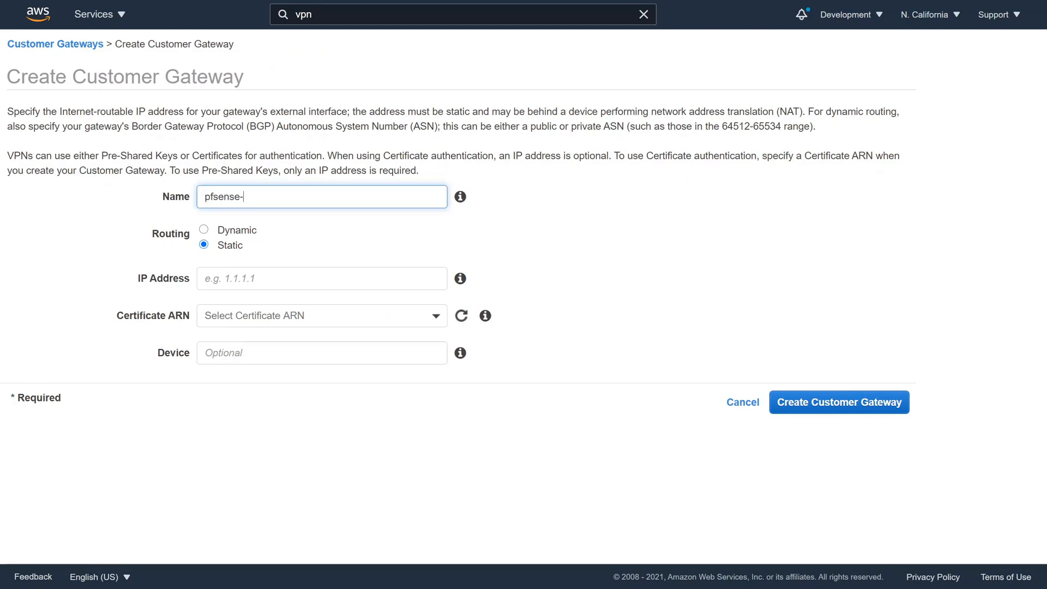
type("corp")
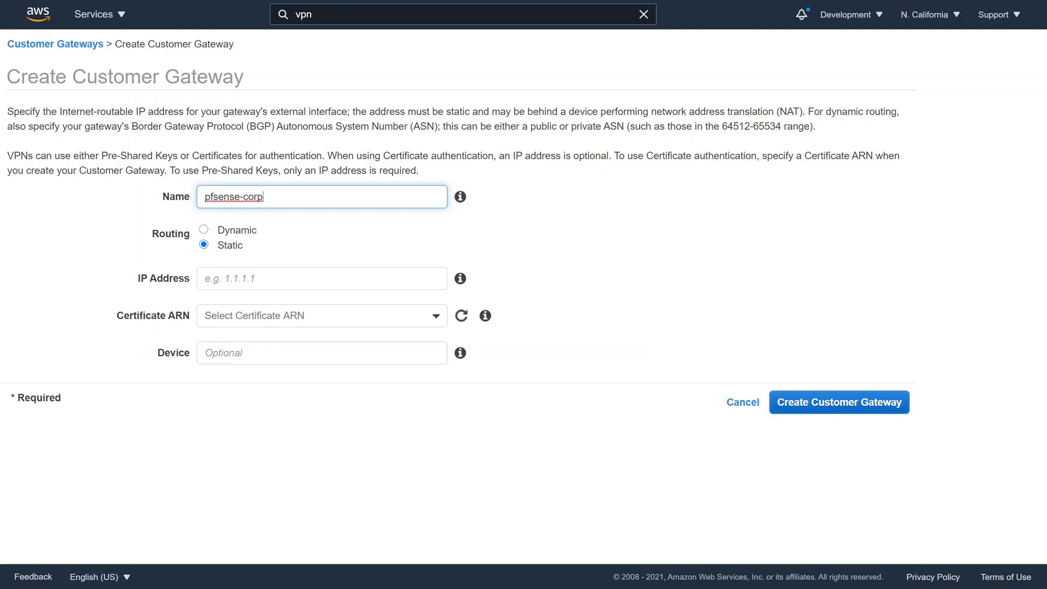
type("34.212.46.169")
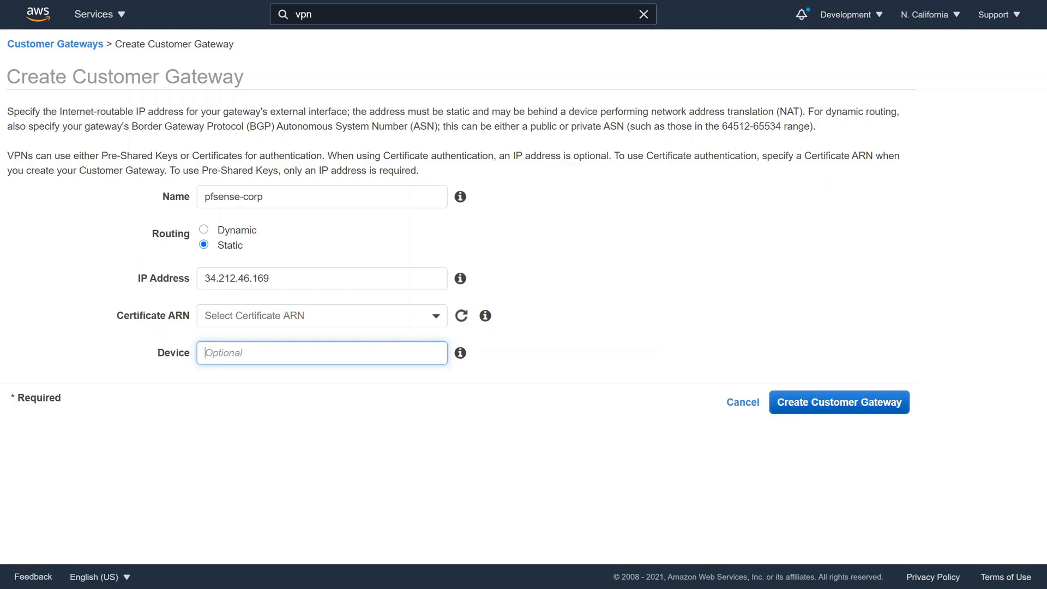
left_click(839, 402)
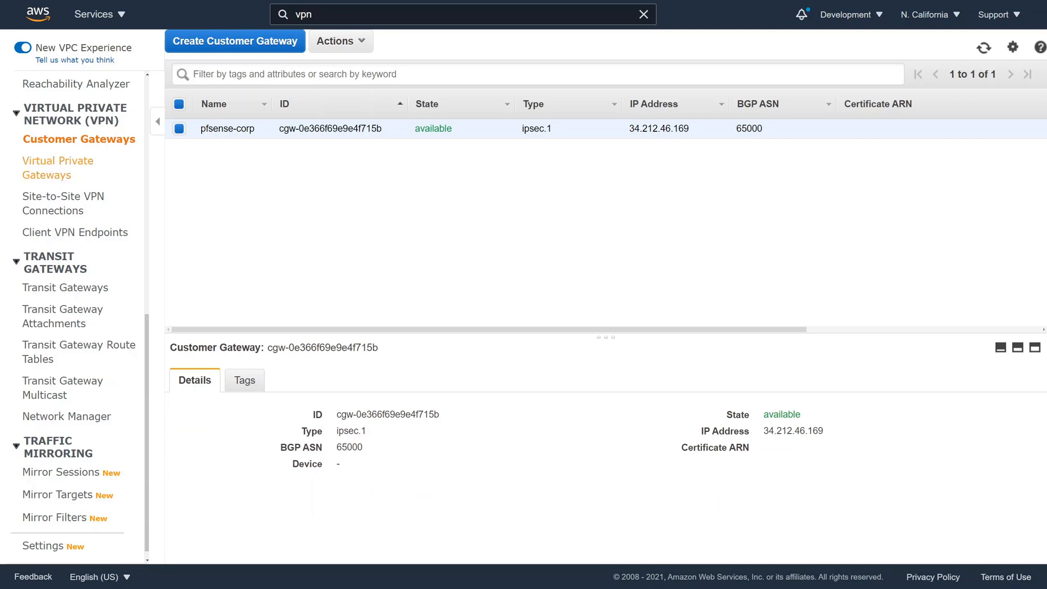
Create the virtual private gateway 'pfsense-vpg', keeping the Amazon default ASN.
left_click(58, 168)
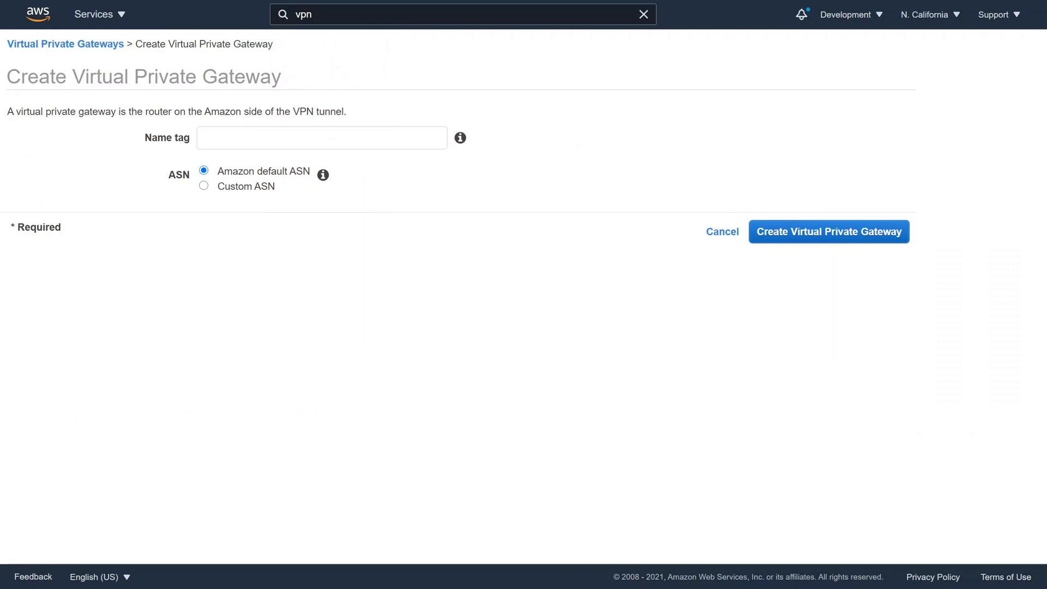
left_click(321, 138)
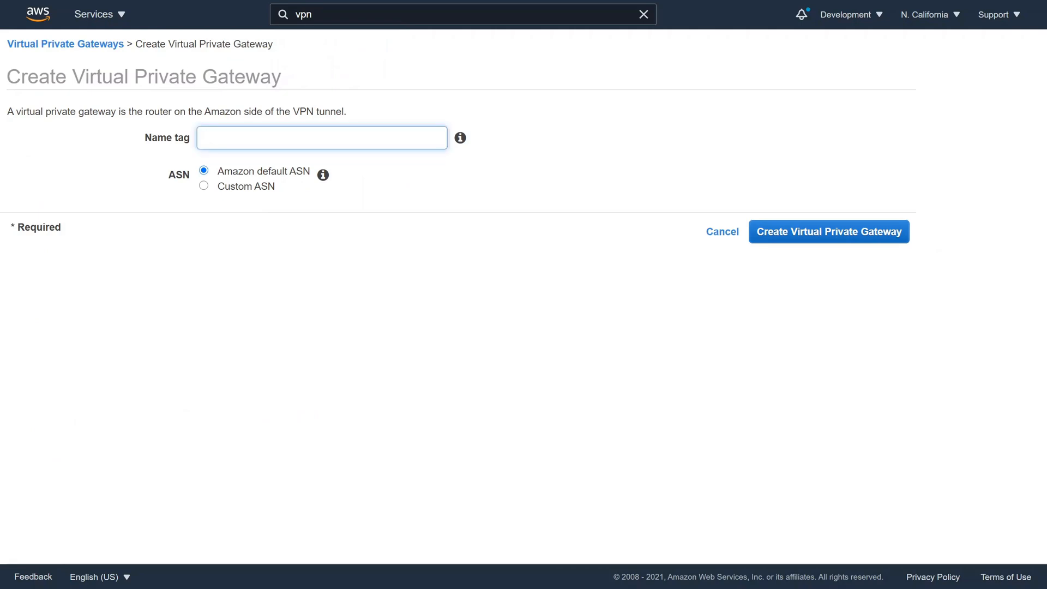
type("p")
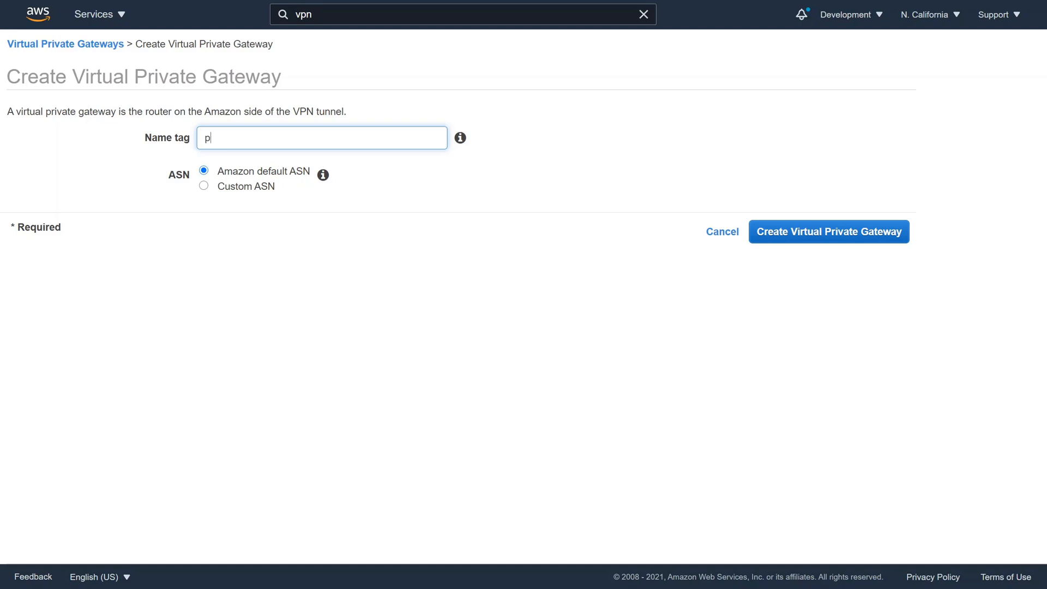
type("fse")
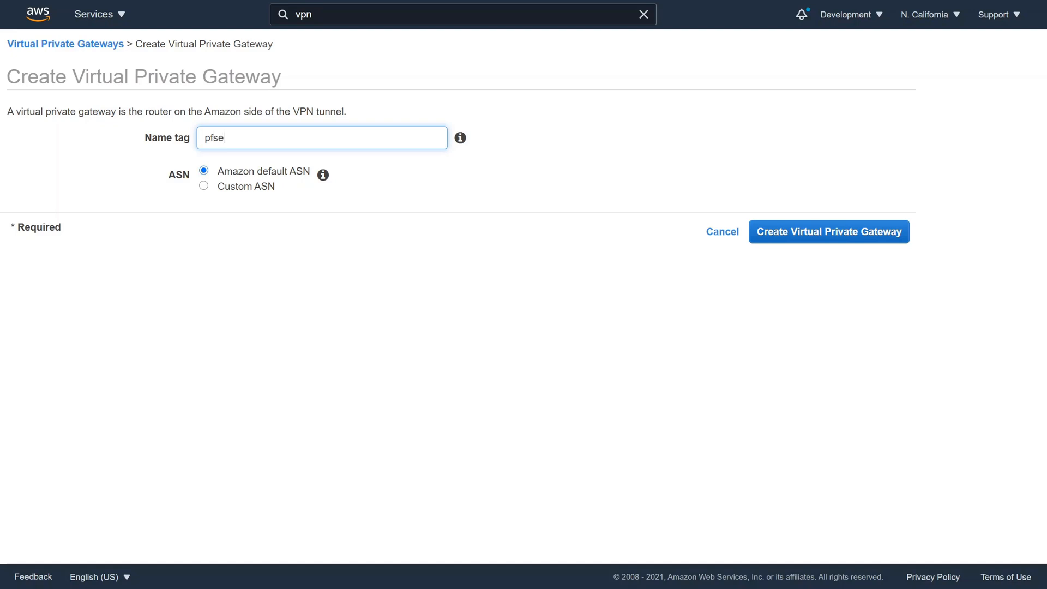
type("nse-")
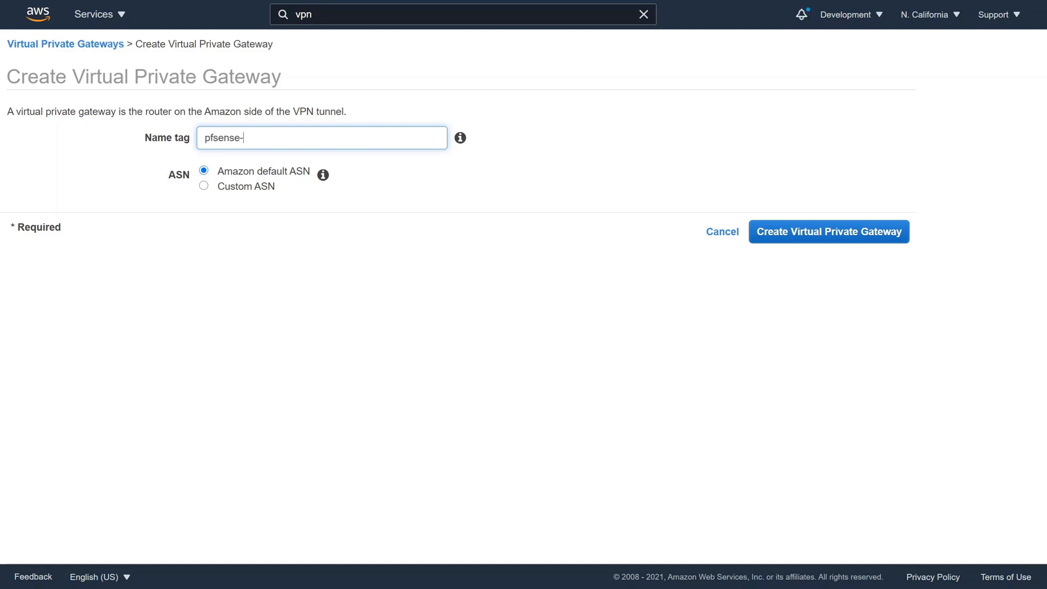
type("vpg")
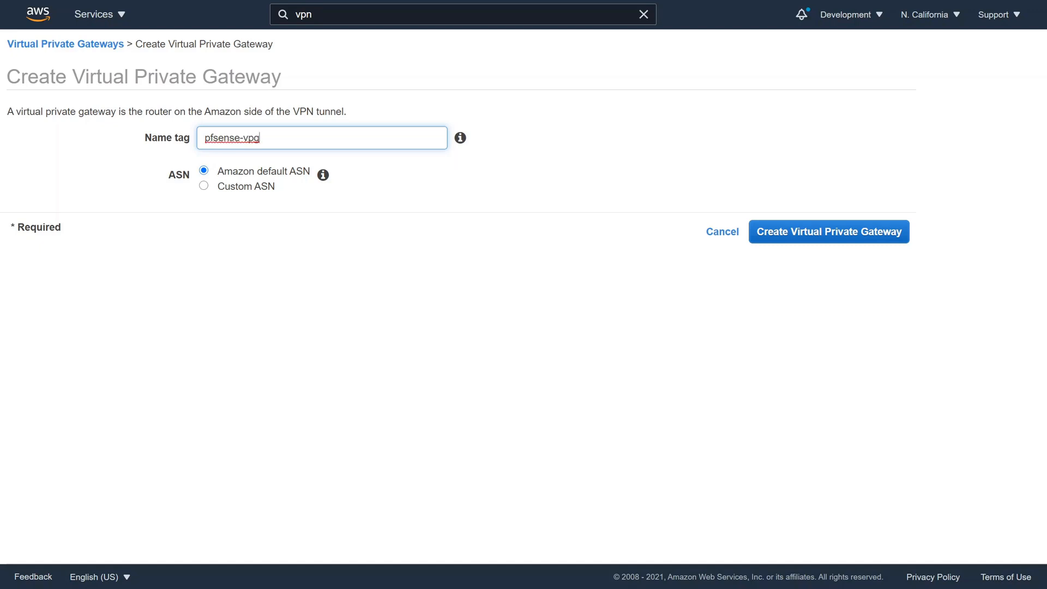
left_click(828, 231)
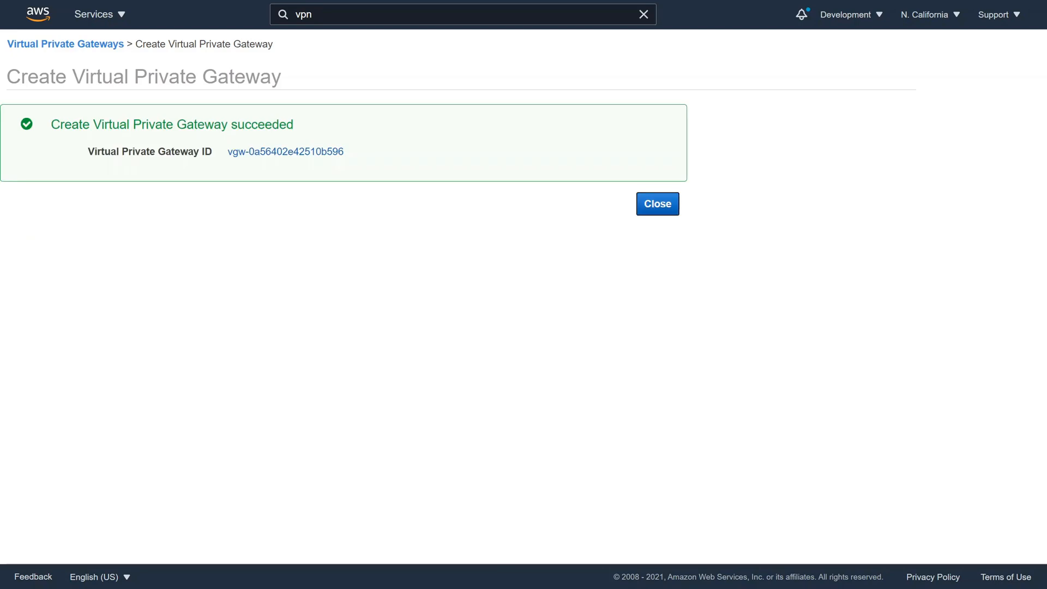
Attach pfsense-vpg to the pfsense-california VPC, then show the Site-to-Site VPN Connections list.
left_click(656, 204)
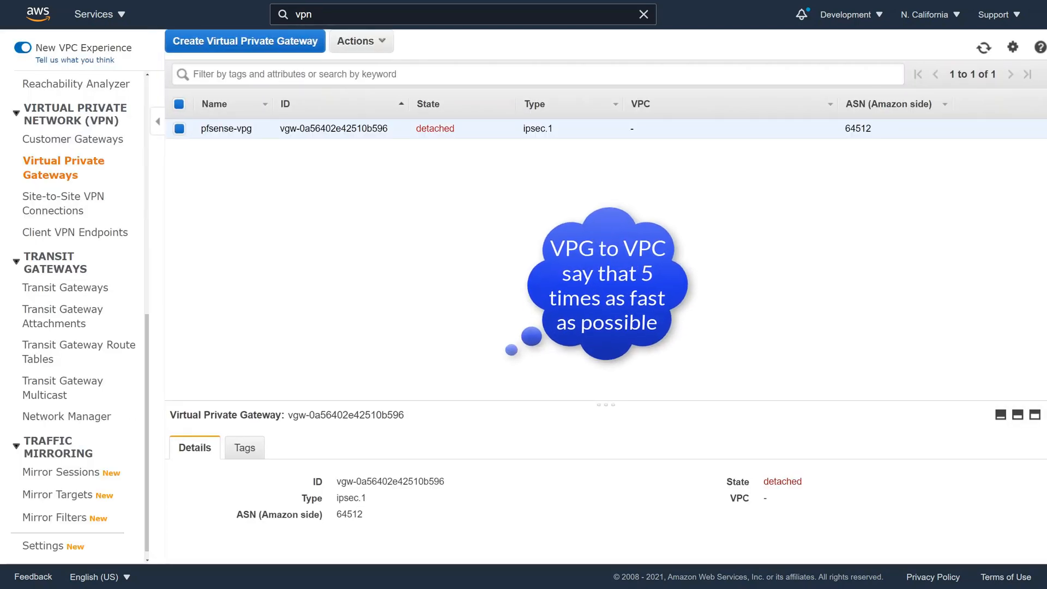
left_click(360, 41)
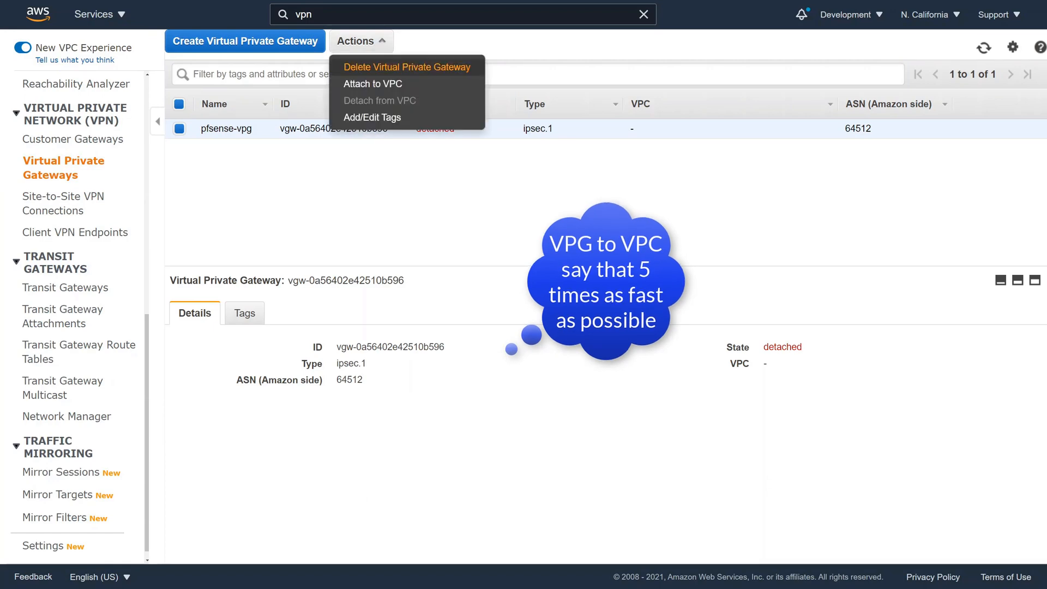
left_click(372, 83)
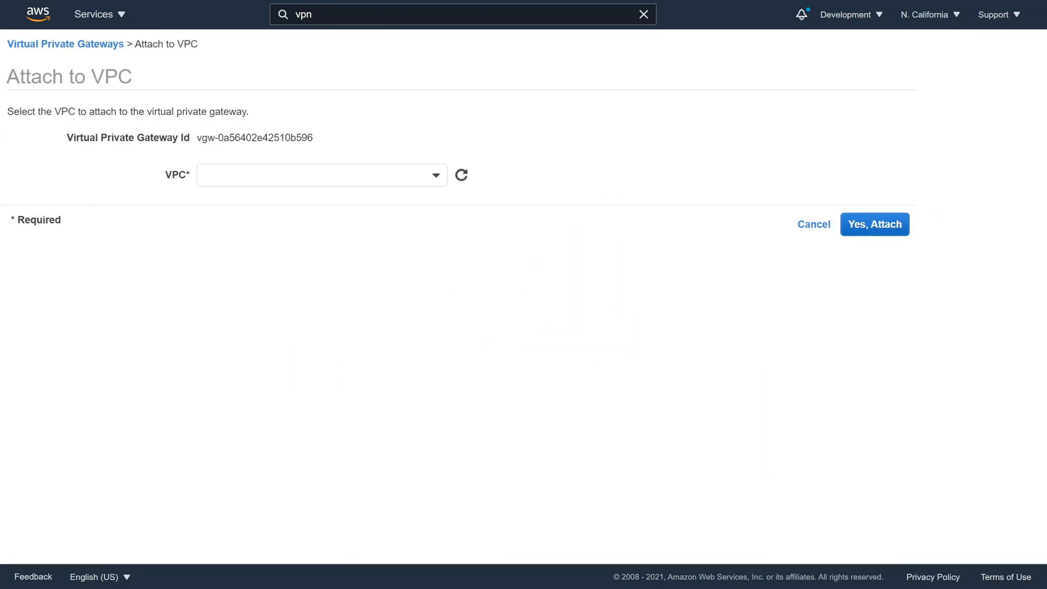
left_click(321, 175)
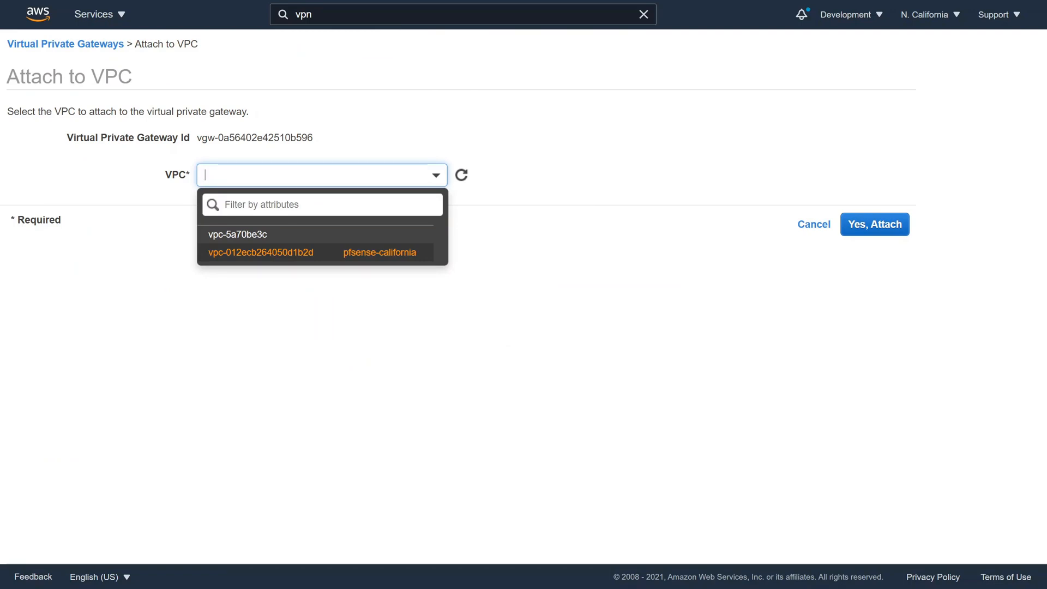
left_click(262, 253)
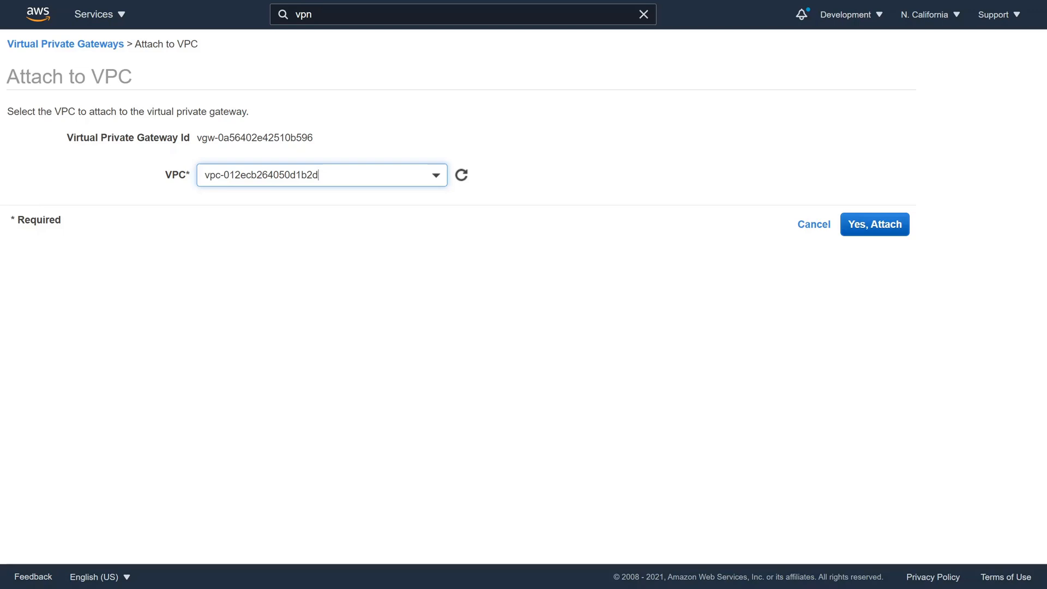
left_click(875, 224)
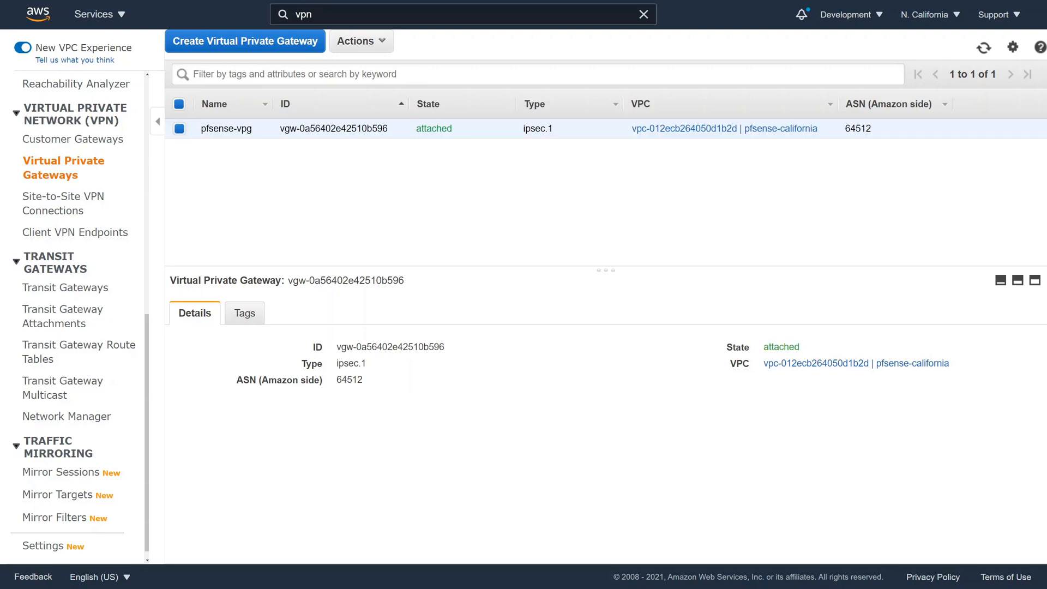
mouse_move(63, 203)
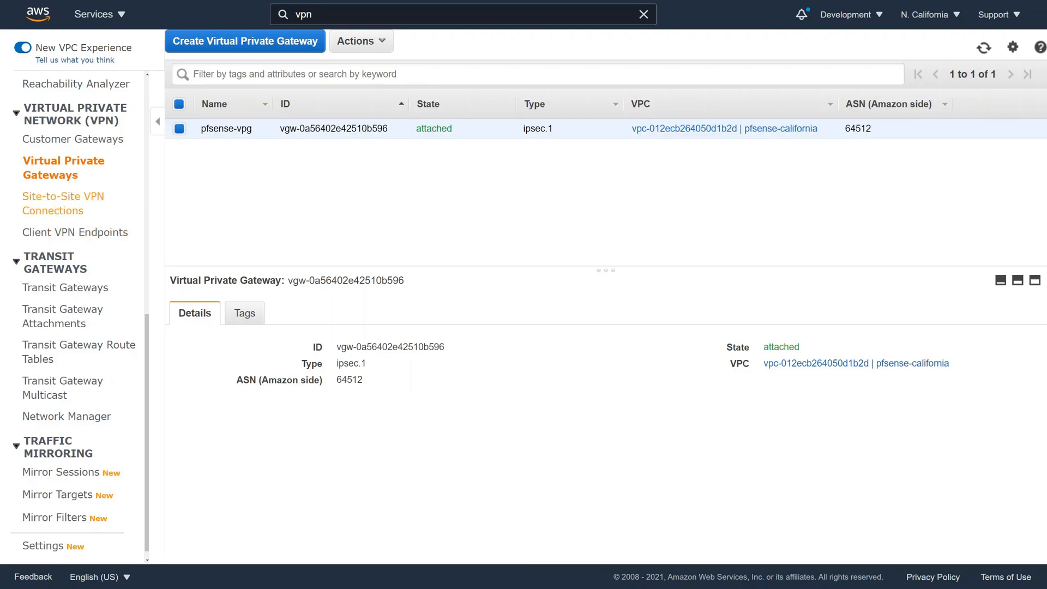
left_click(63, 203)
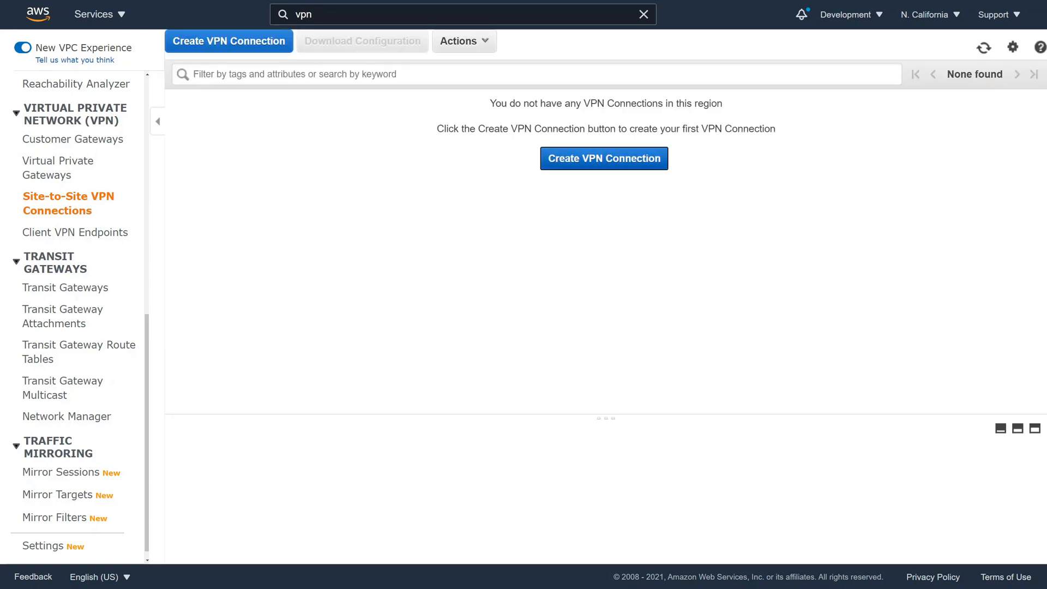
Set up VPN connection 'site2site2corppfsense' on pfsense-vpg with static routing.
left_click(604, 158)
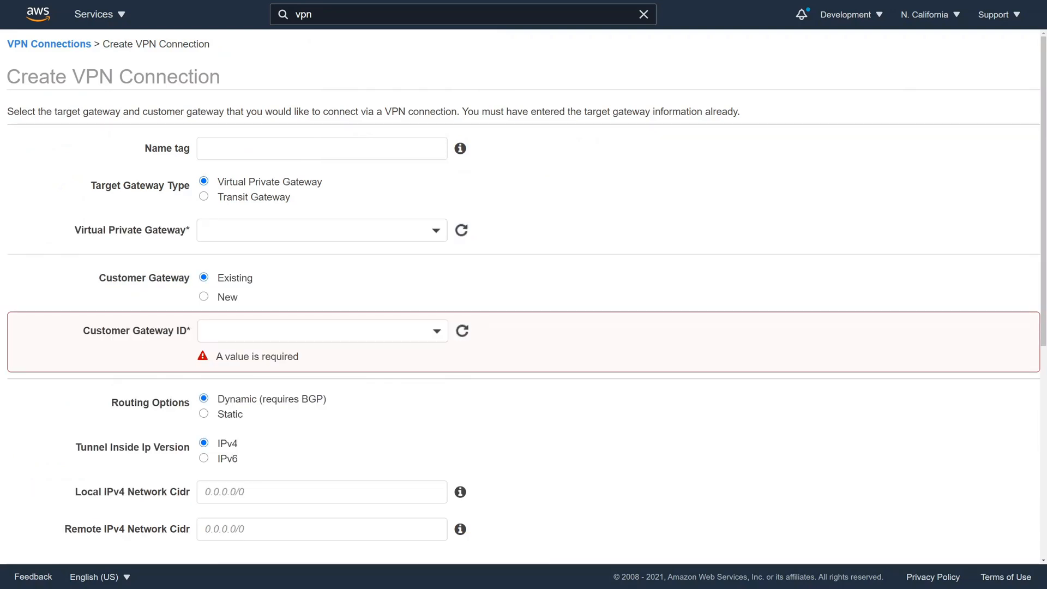
left_click(321, 148)
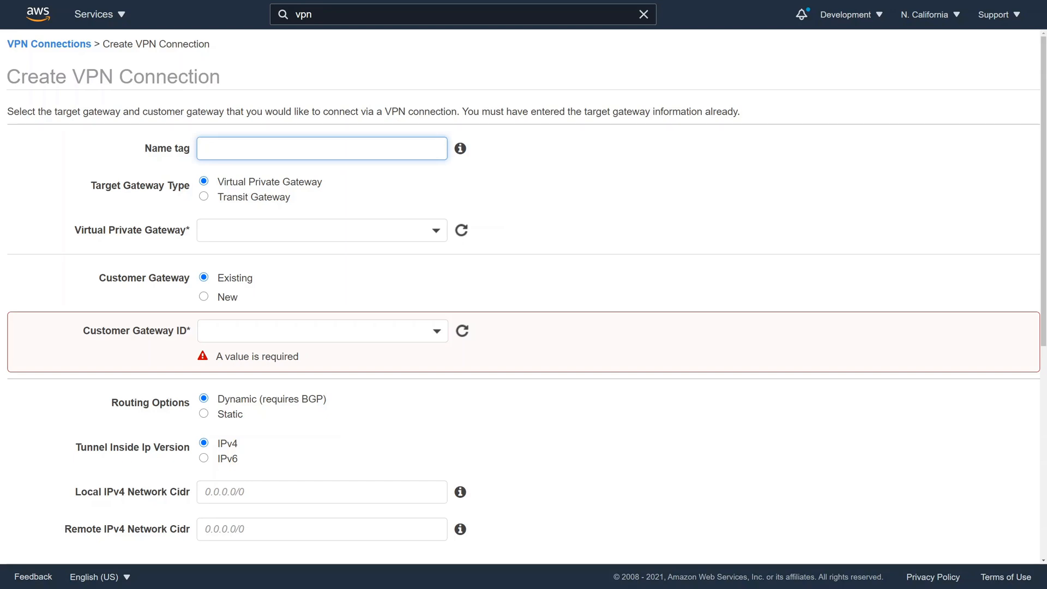
type("s")
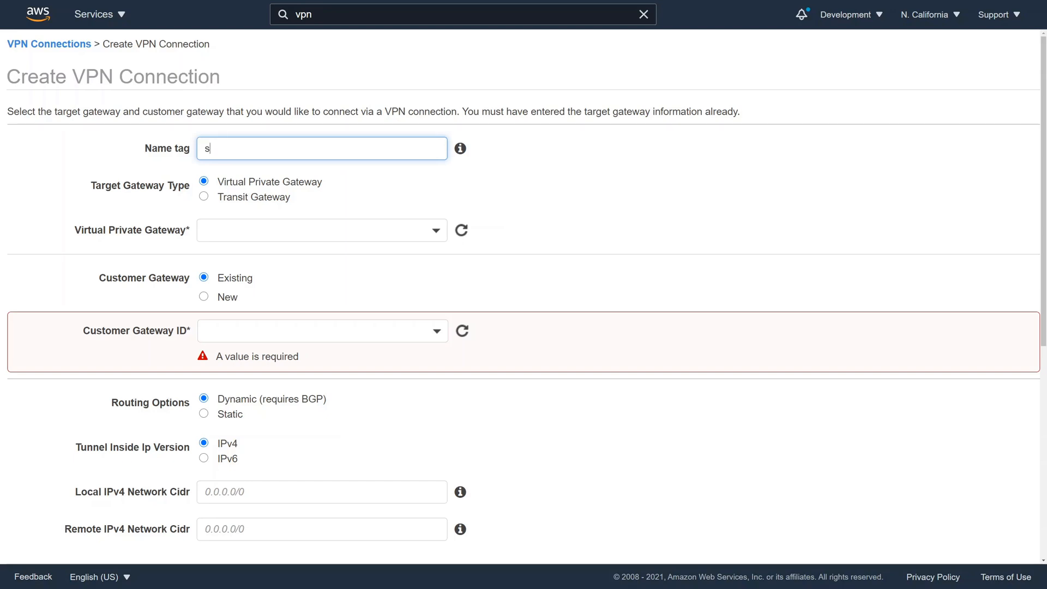
type("ite2sit")
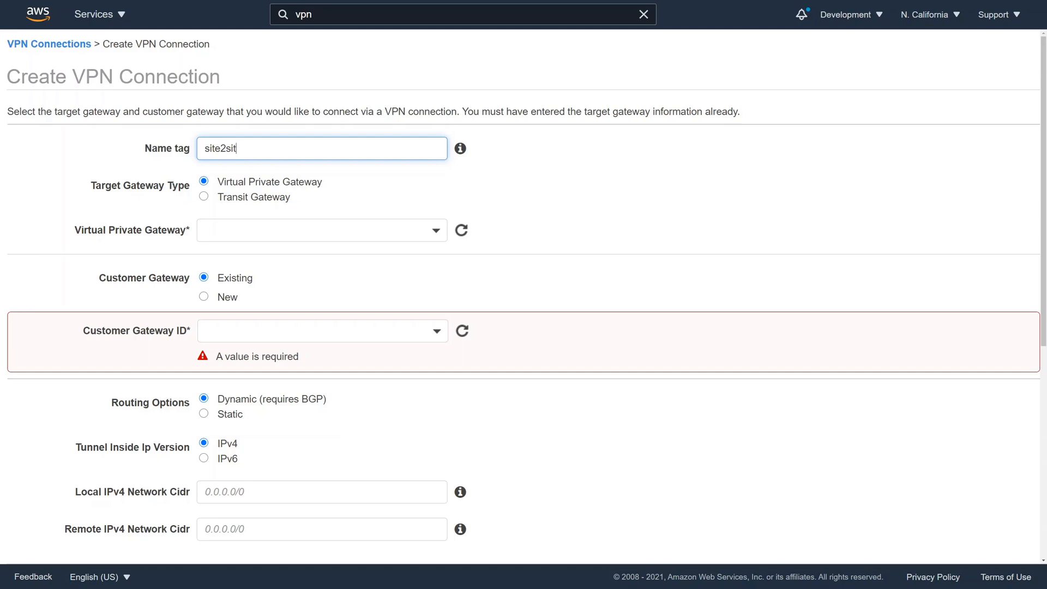
type("e2corp")
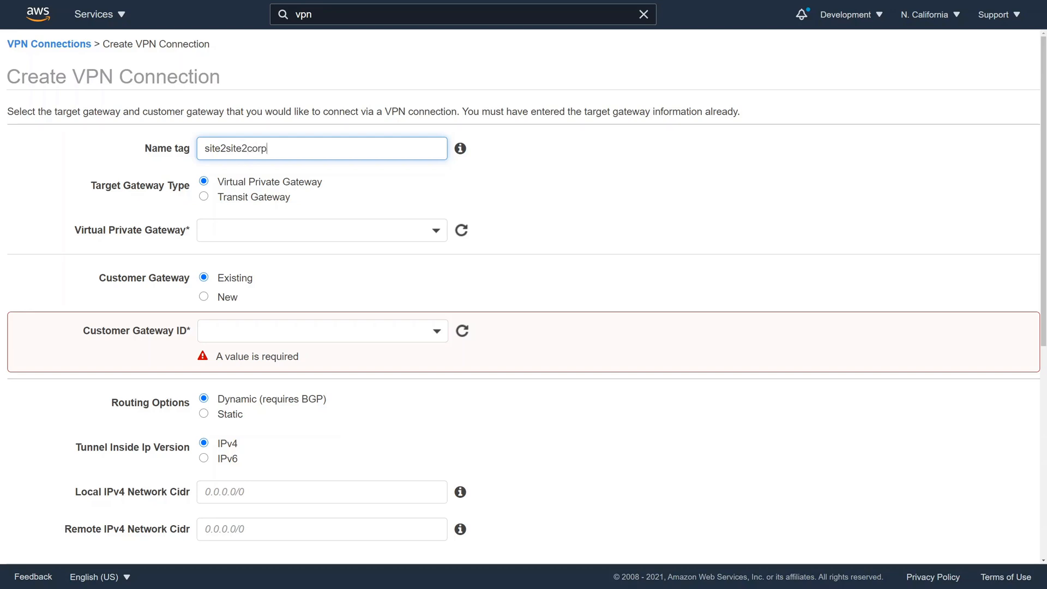
type("pfse")
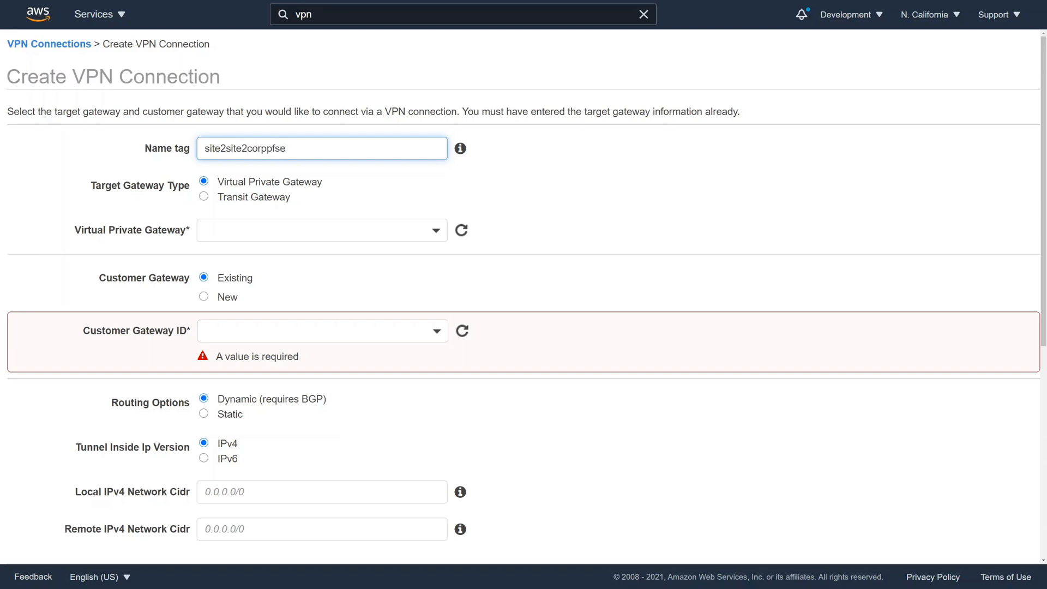
type("nse")
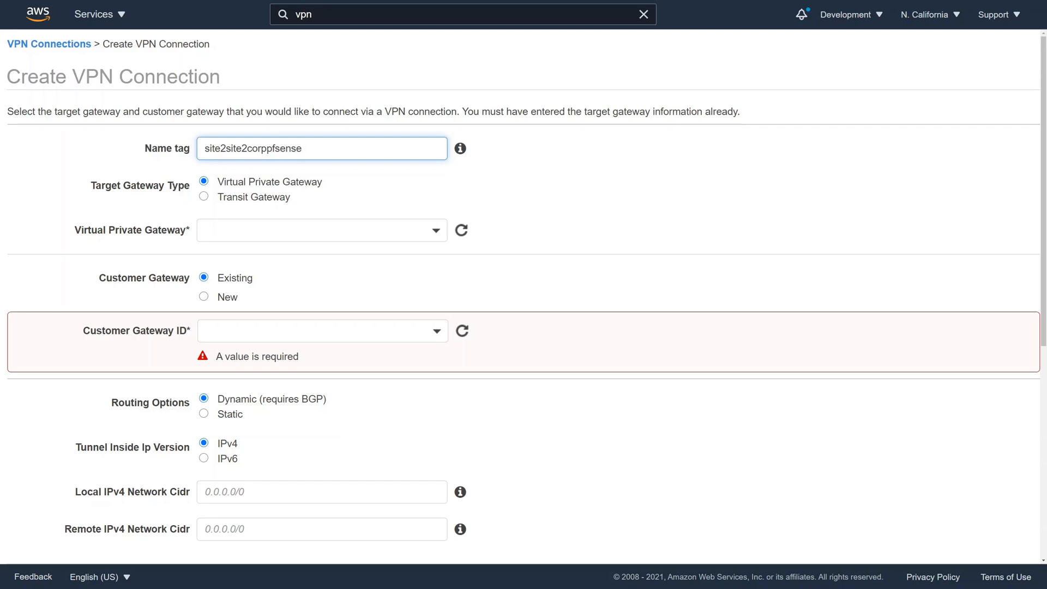
left_click(321, 230)
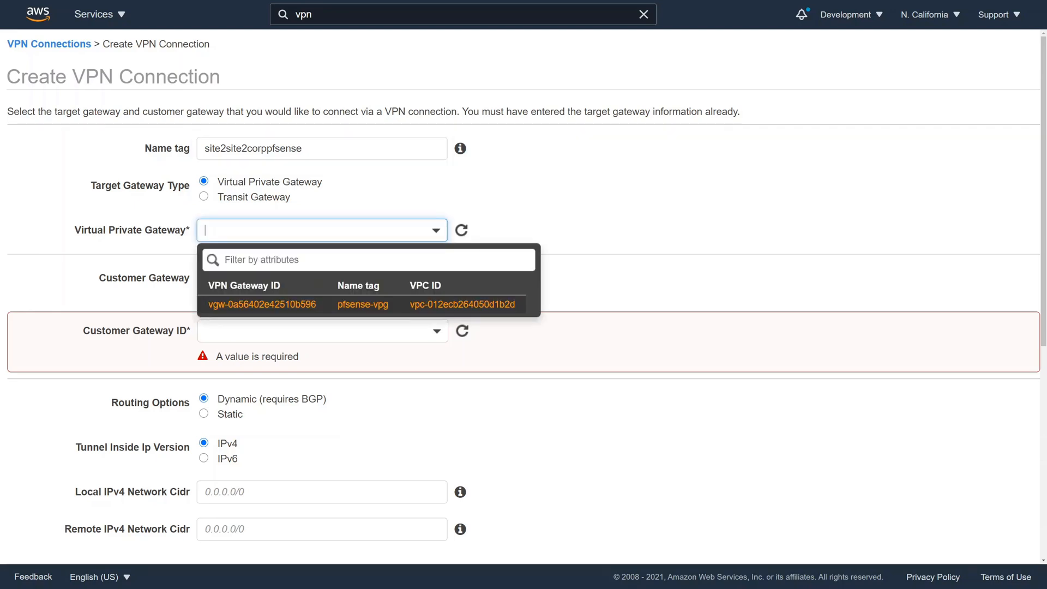
left_click(261, 304)
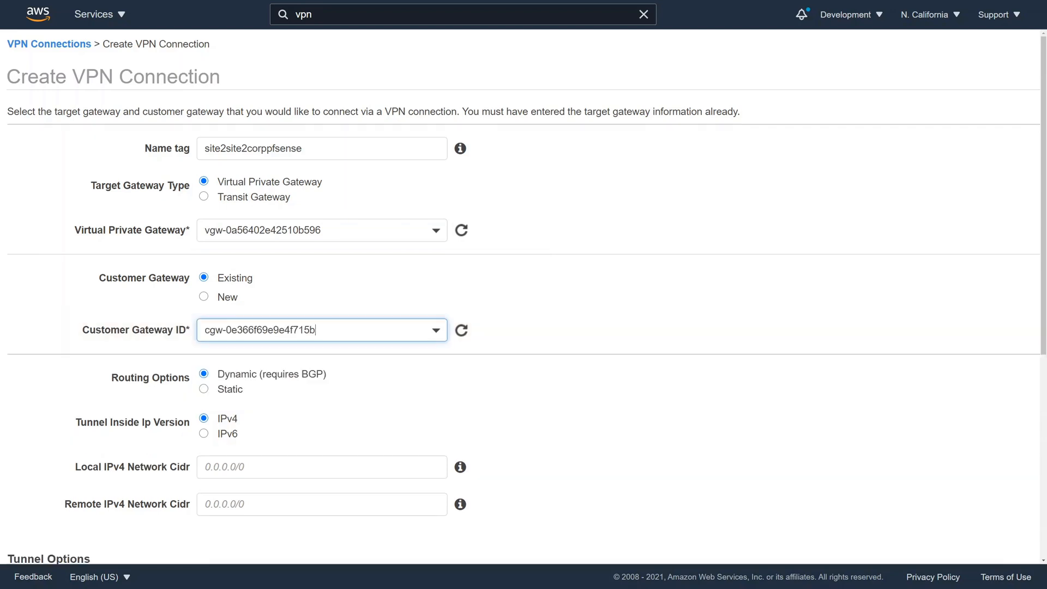
left_click(203, 389)
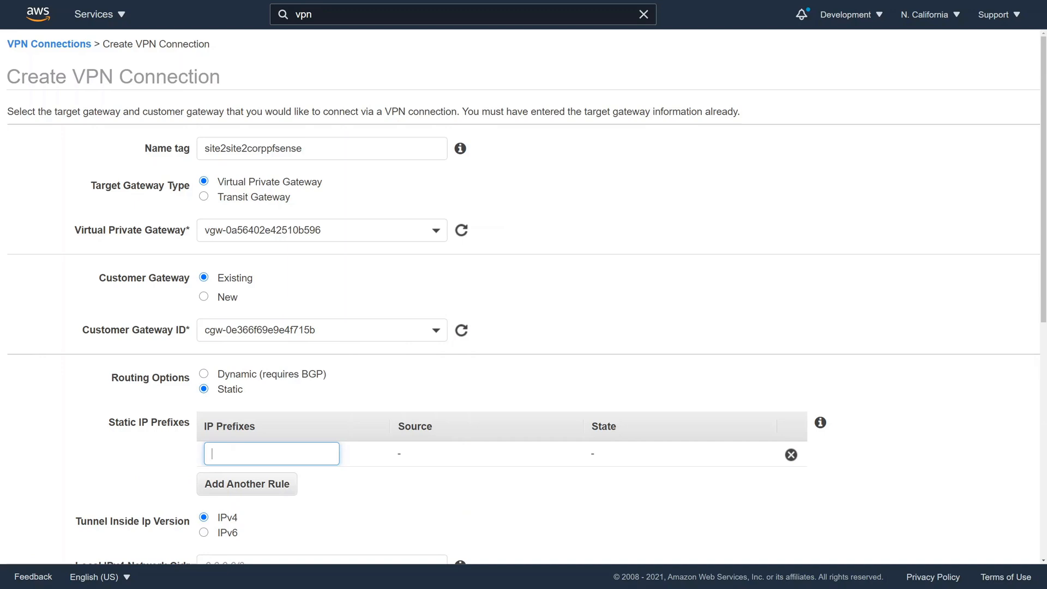
scroll("down", 3)
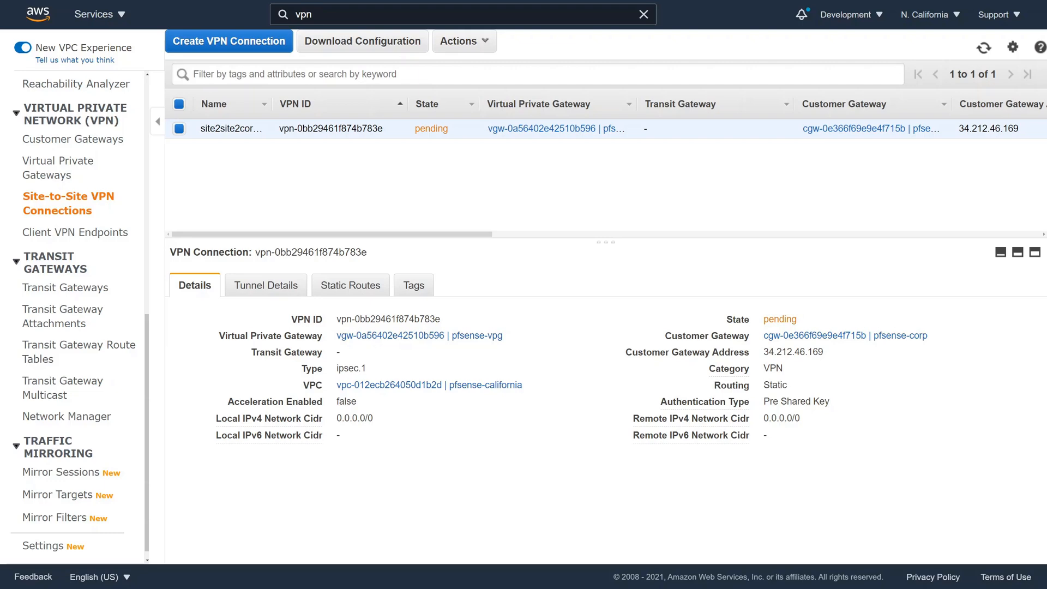
View site2site2corppfsense's Tunnel Details showing both tunnels' outside IPs and status.
left_click(265, 286)
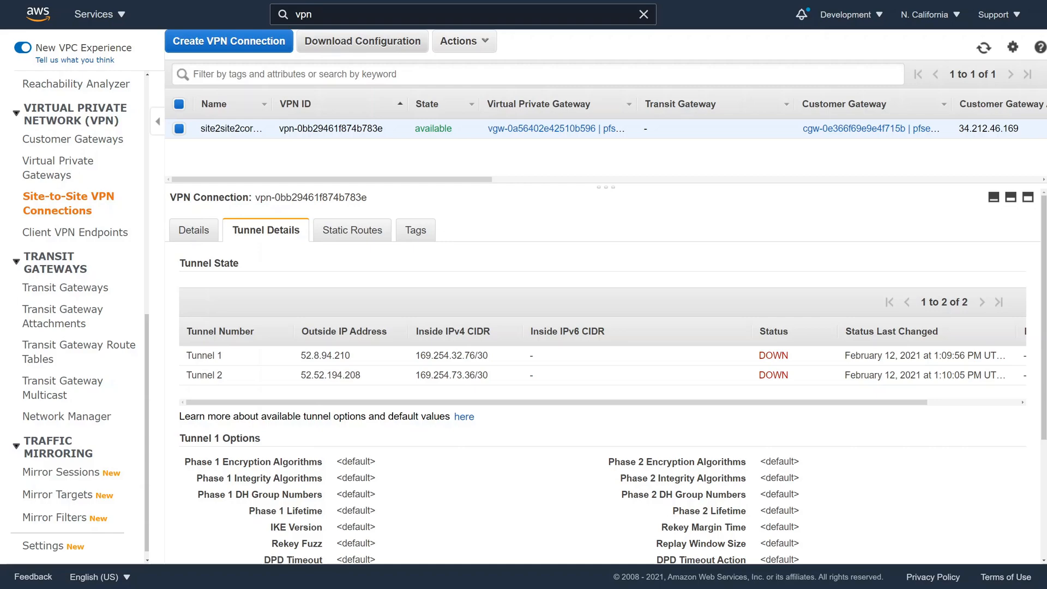
Download the pfSense 2.2.5+ (GUI) sample configuration and open the file.
left_click(362, 41)
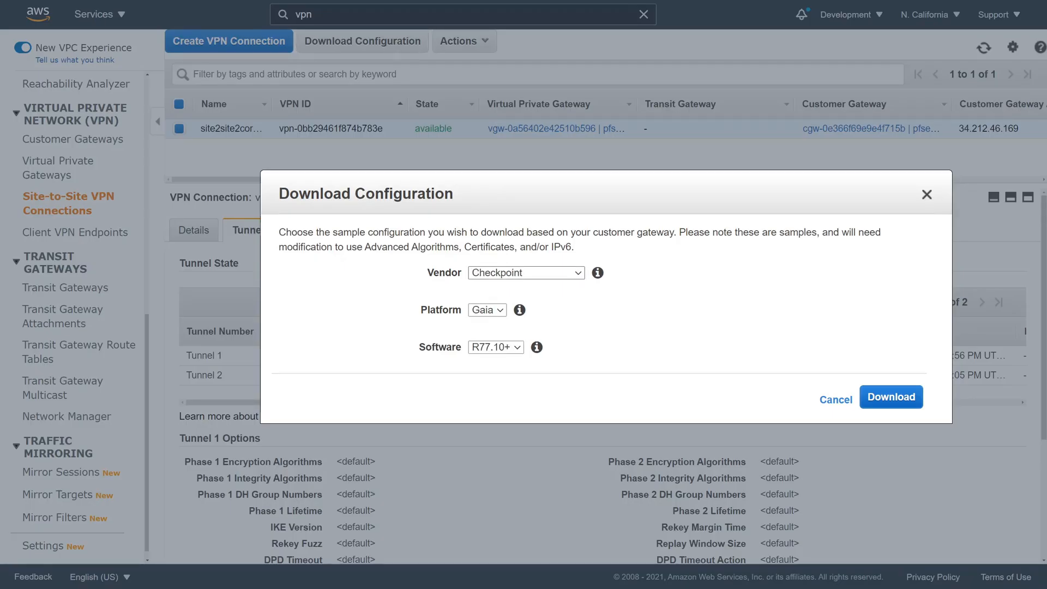
left_click(525, 273)
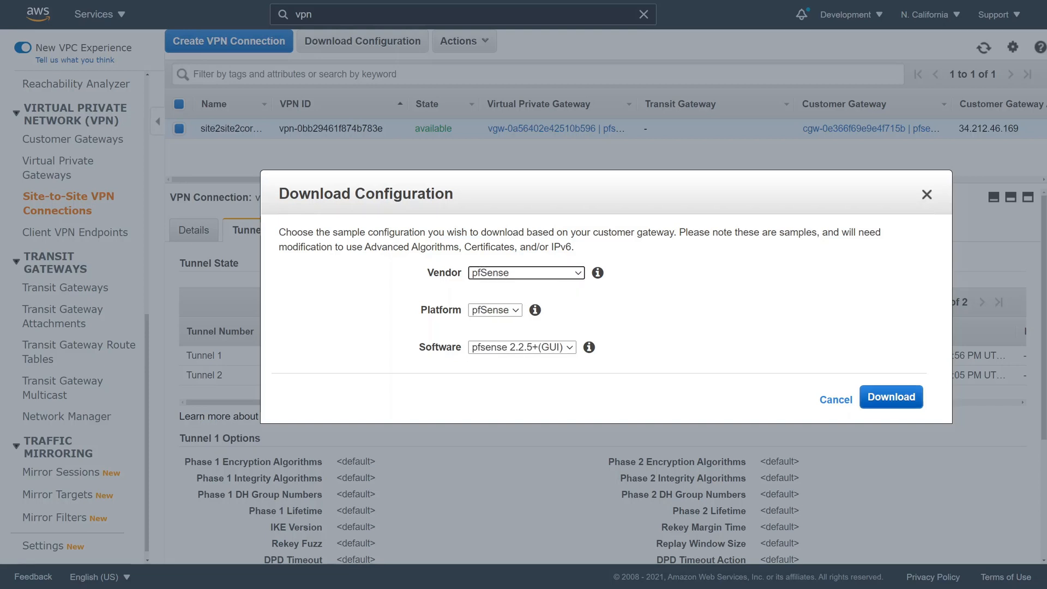
left_click(891, 396)
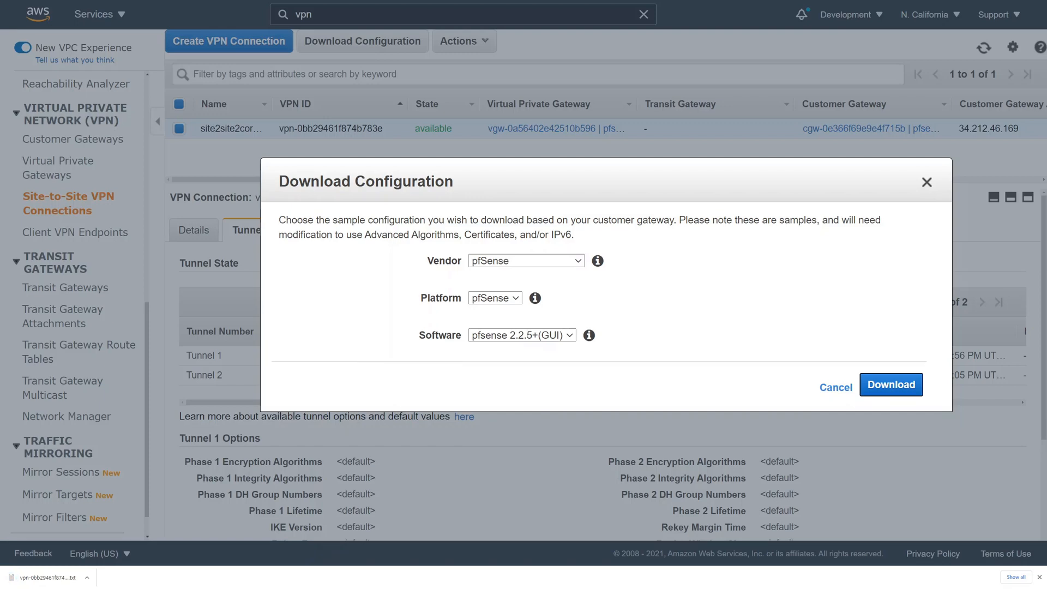
left_click(891, 384)
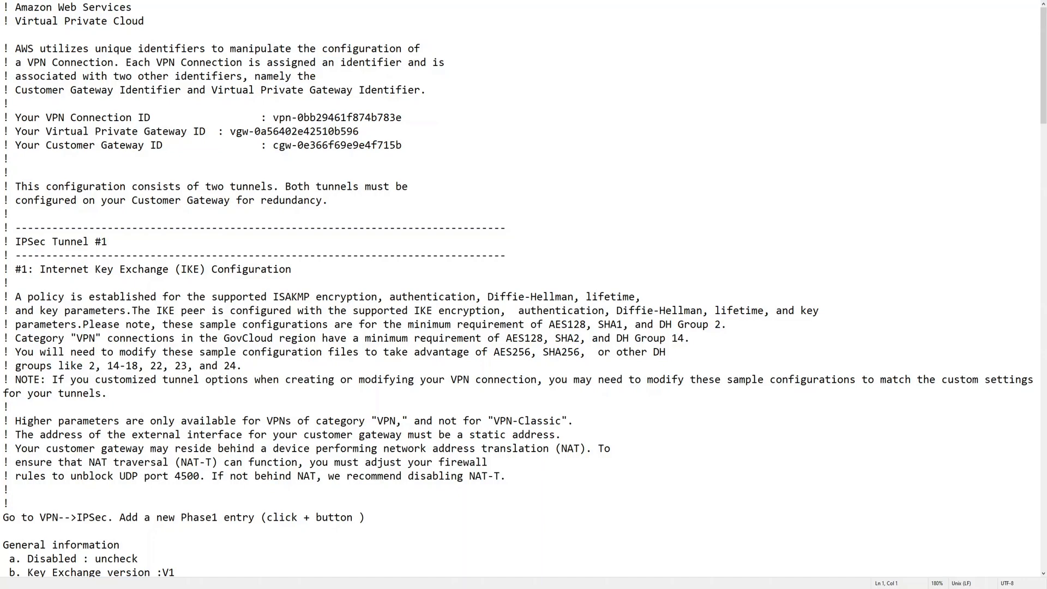
Scroll through the configuration file to review tunnel 1's Phase 1 and Phase 2 settings.
scroll("down", 3)
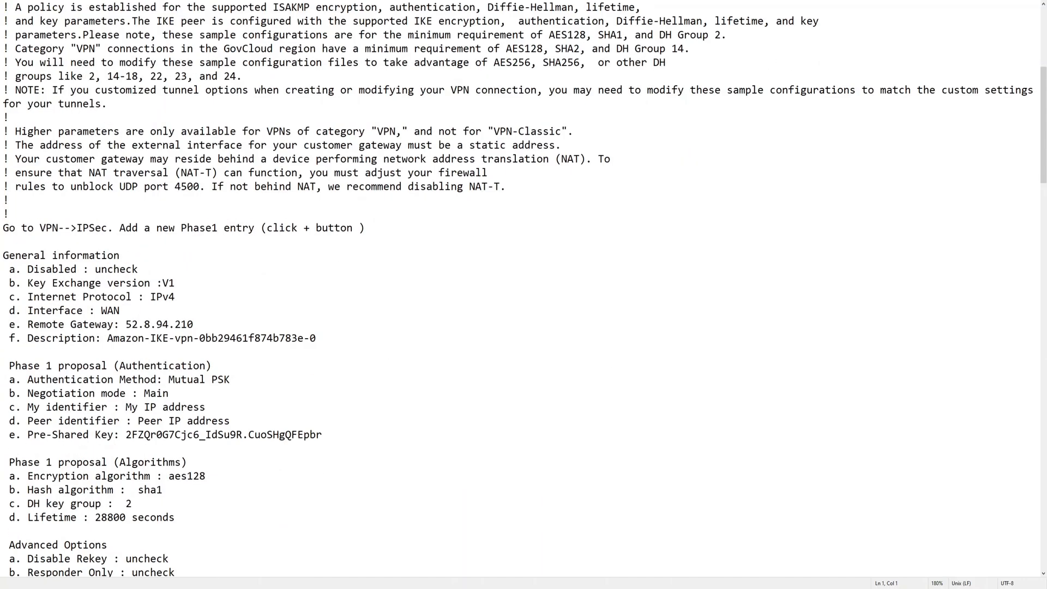
scroll("down", 3)
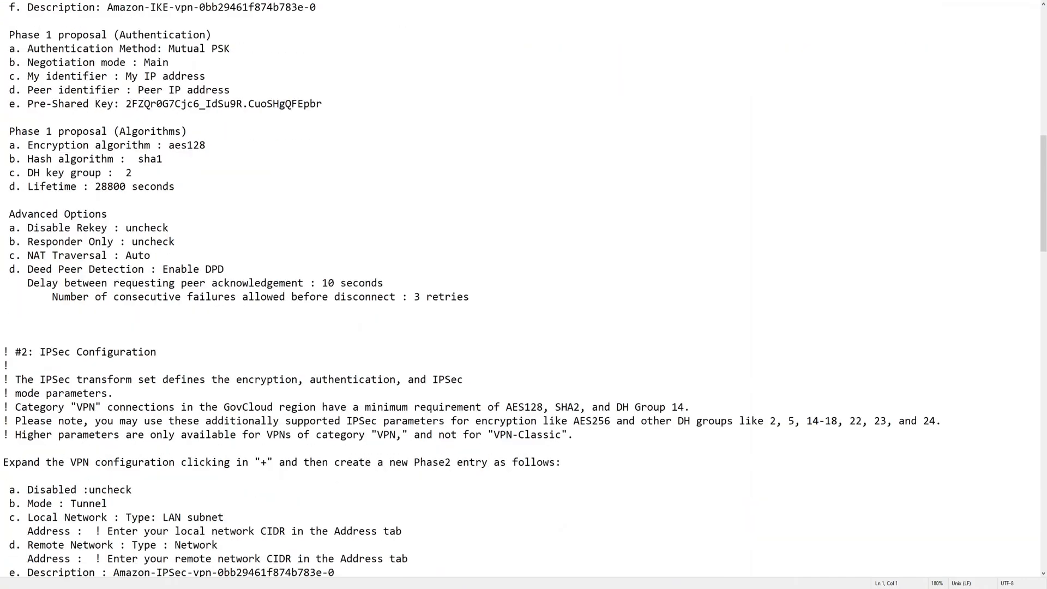
scroll("down", 3)
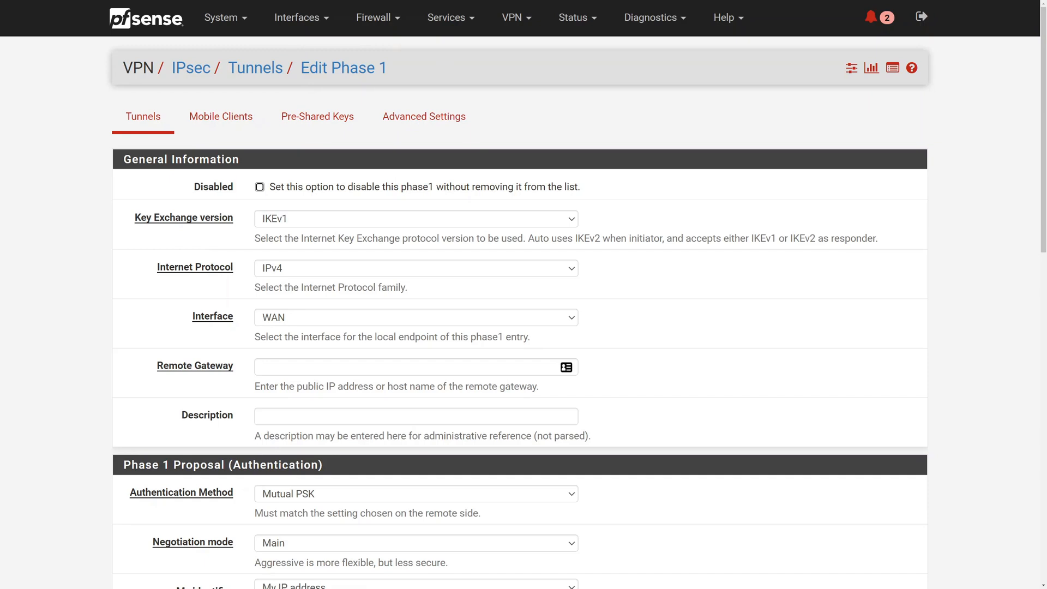
Save Phase 1 'Amazon-IKE' for gateway 52.8.94.210 with AES 128, SHA256, DH 14.
type("52.8.94.210")
type("34.212.46.169")
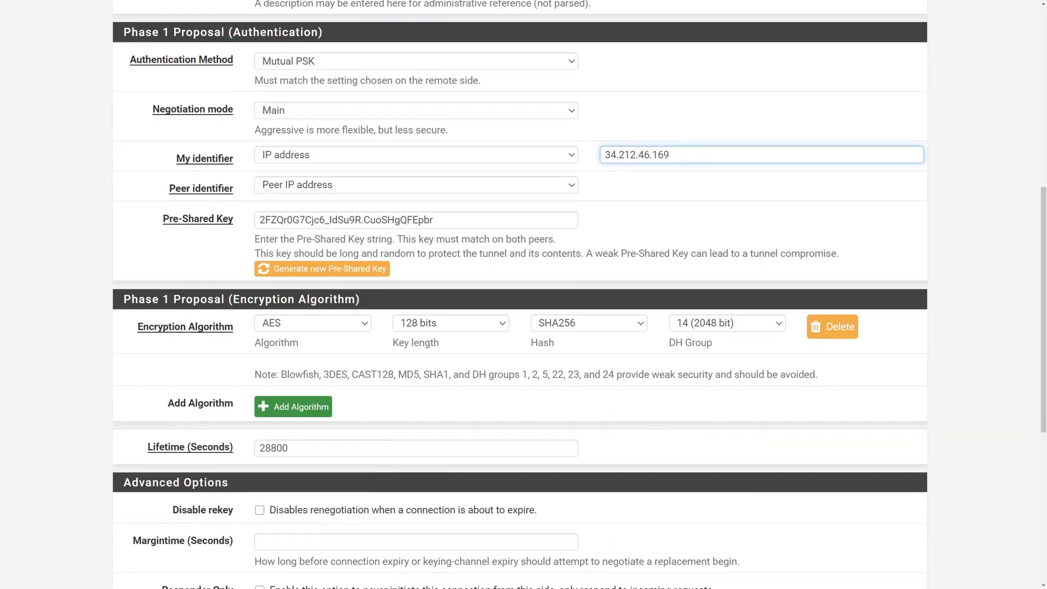
scroll("down", 3)
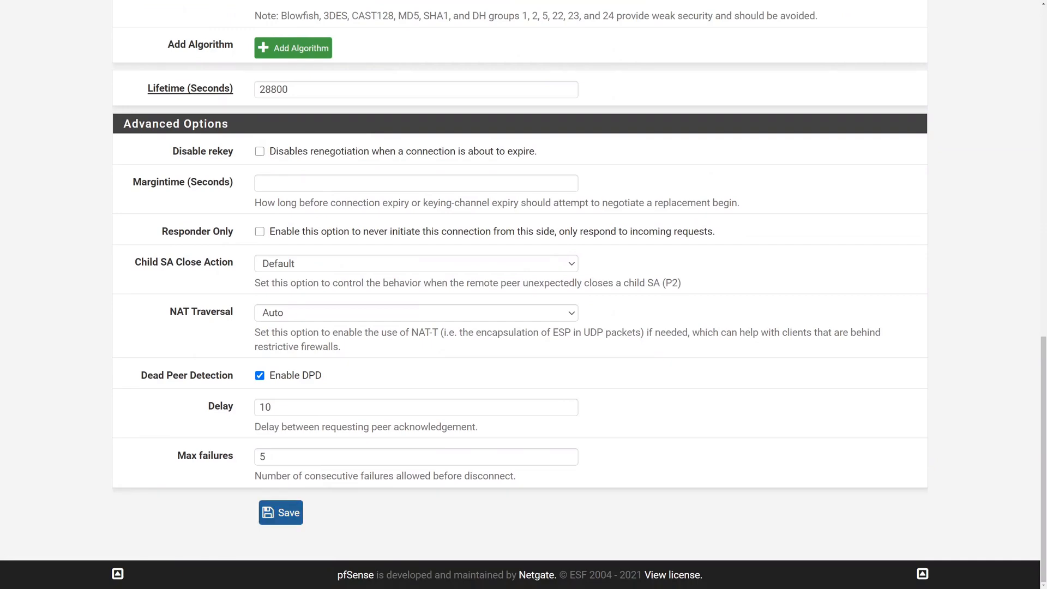
left_click(280, 512)
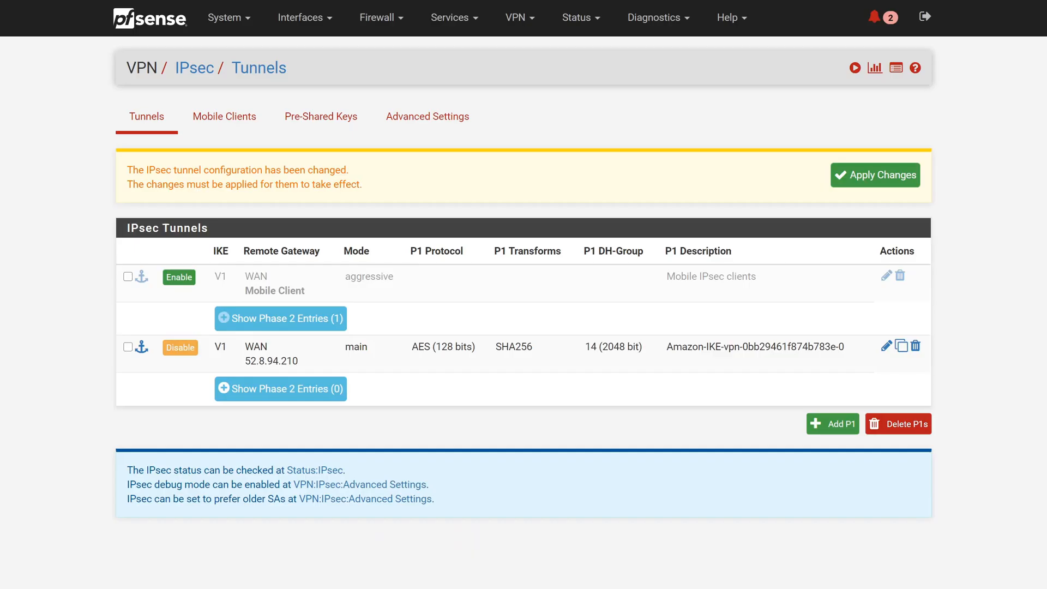
Apply the IPsec changes and add a Phase 2 entry to the Amazon tunnel.
left_click(875, 175)
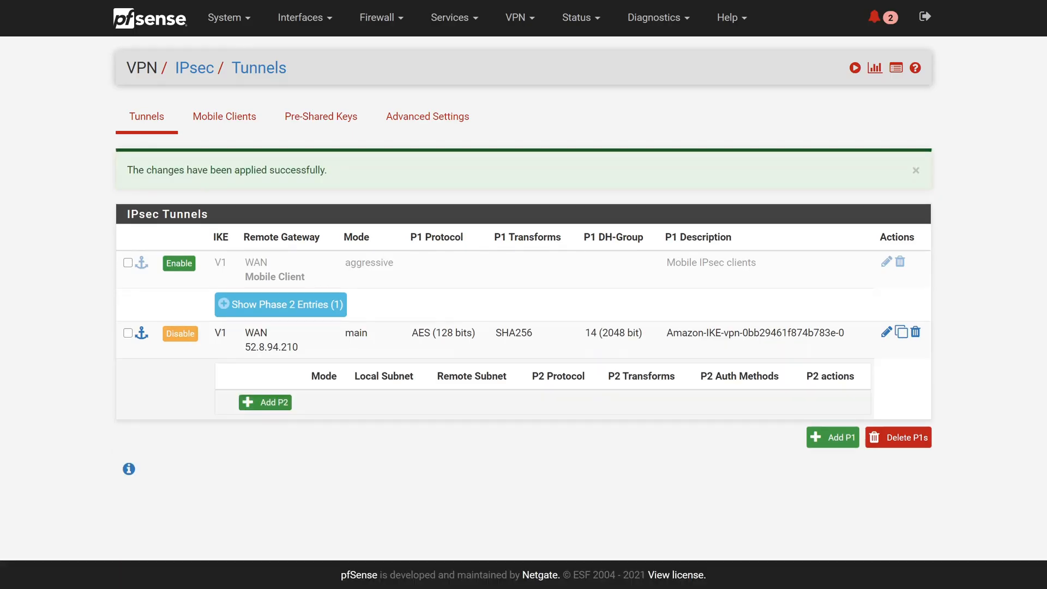
left_click(265, 402)
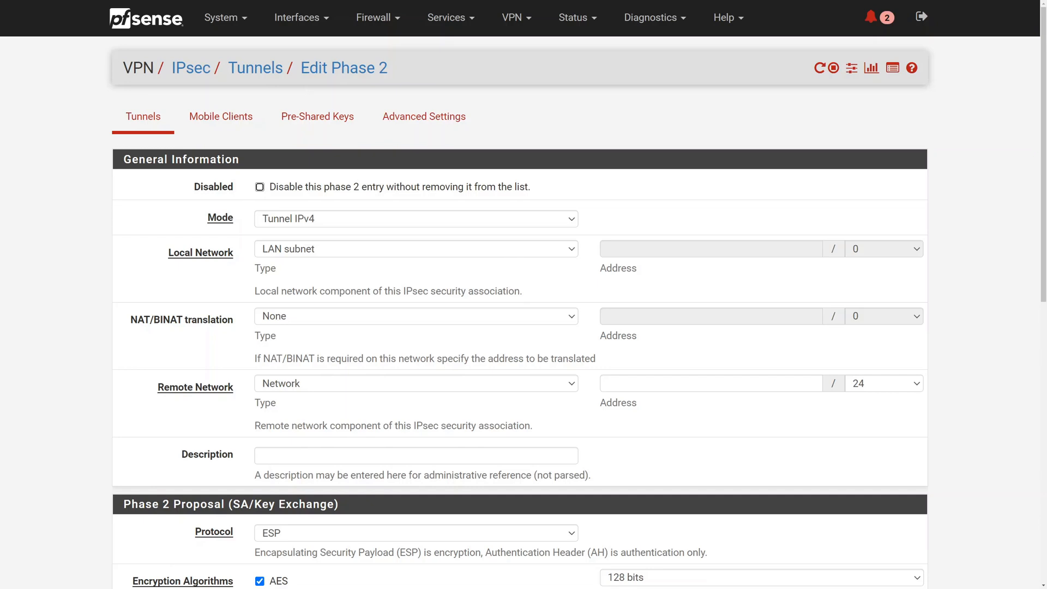
Save Phase 2 'Amazon-IPSec-vpn-0bb29461f874b783e-0' for 10.200.0.0/16 with SHA256 and PFS group 14.
left_click(414, 456)
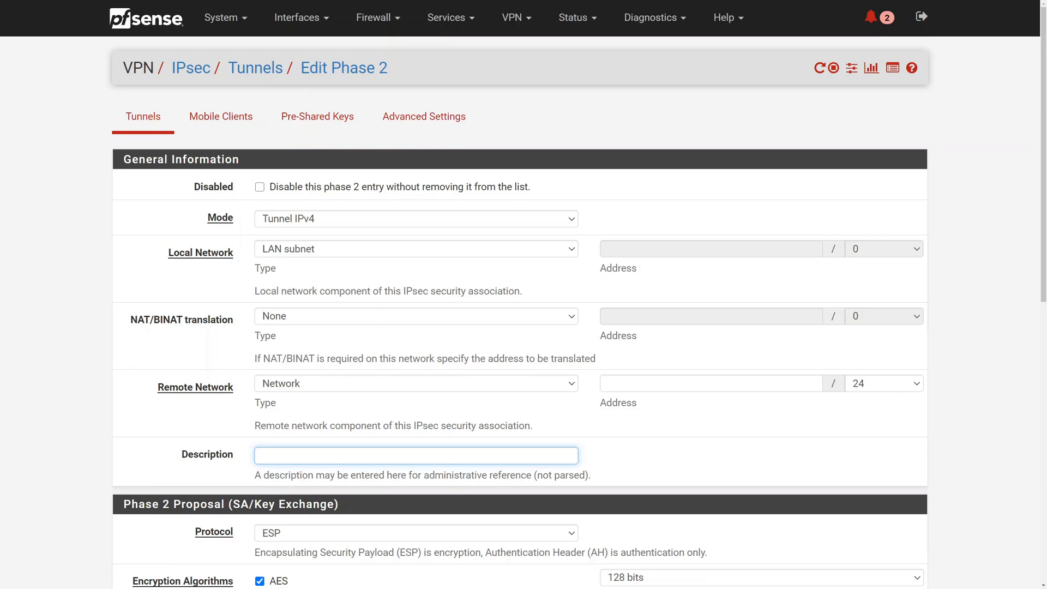
type("Amazon-IPSec-vpn-0bb29461f874b783e-0")
left_click(711, 383)
type("10.200.0.0")
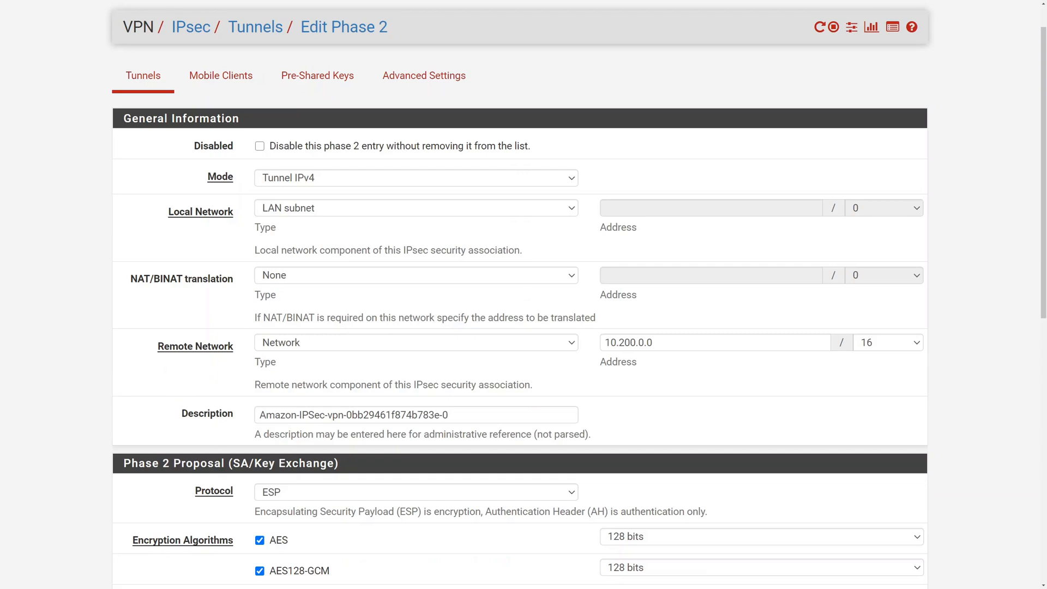
scroll("down", 3)
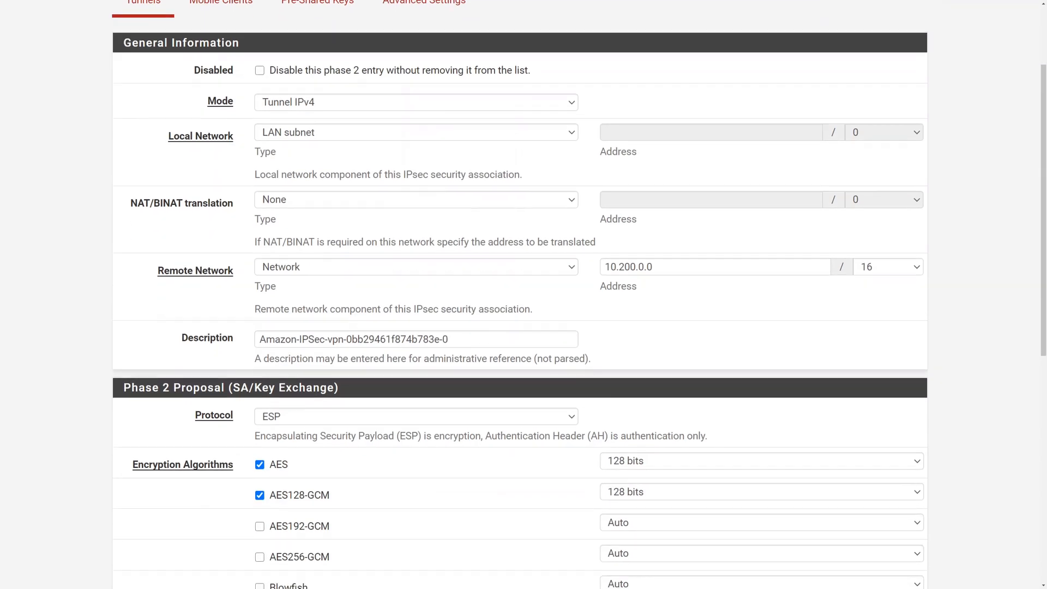
scroll("down", 3)
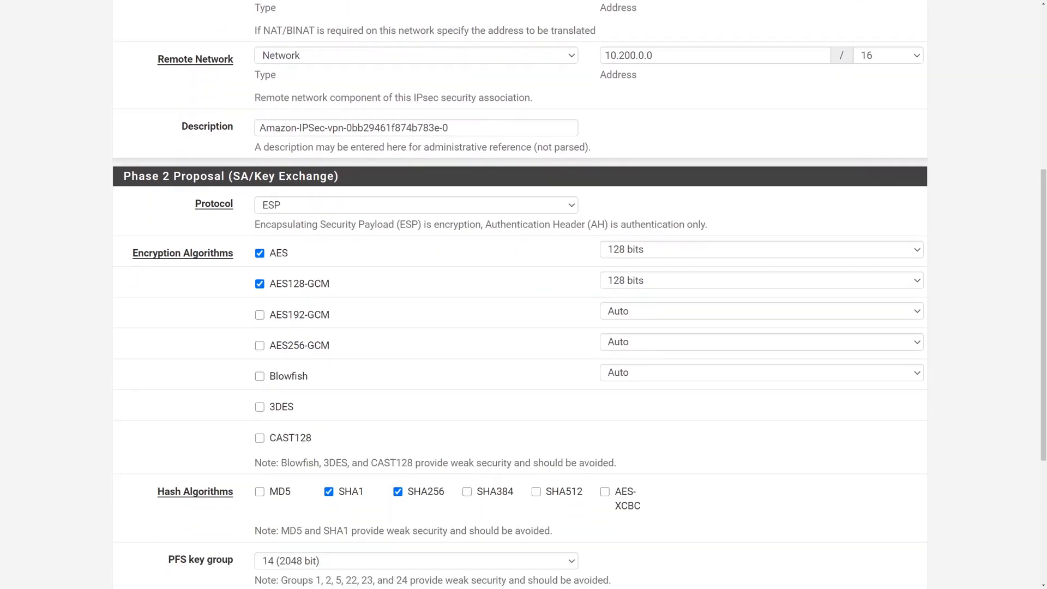
scroll("down", 3)
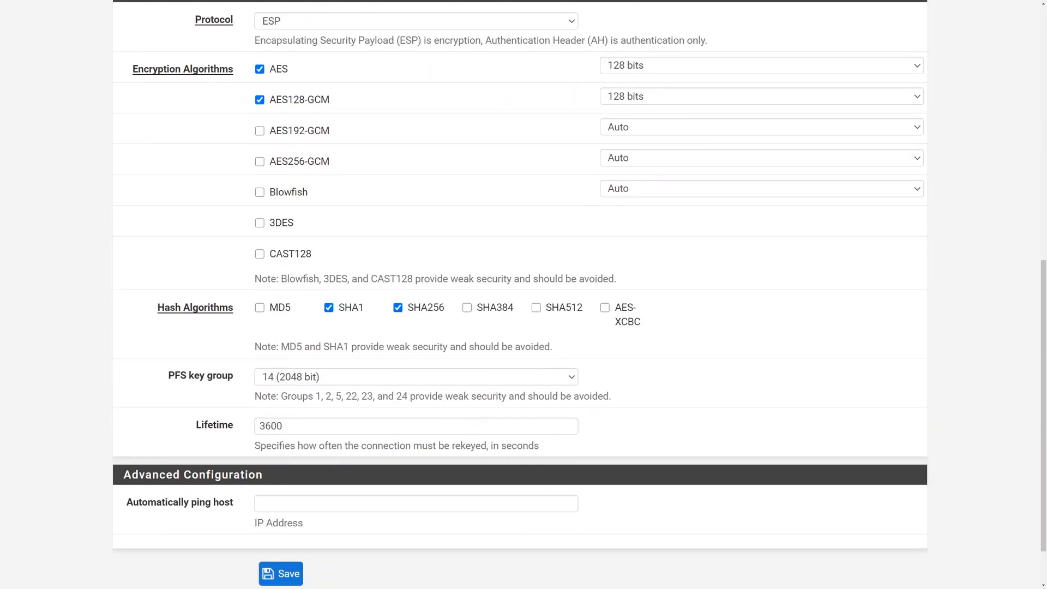
scroll("down", 3)
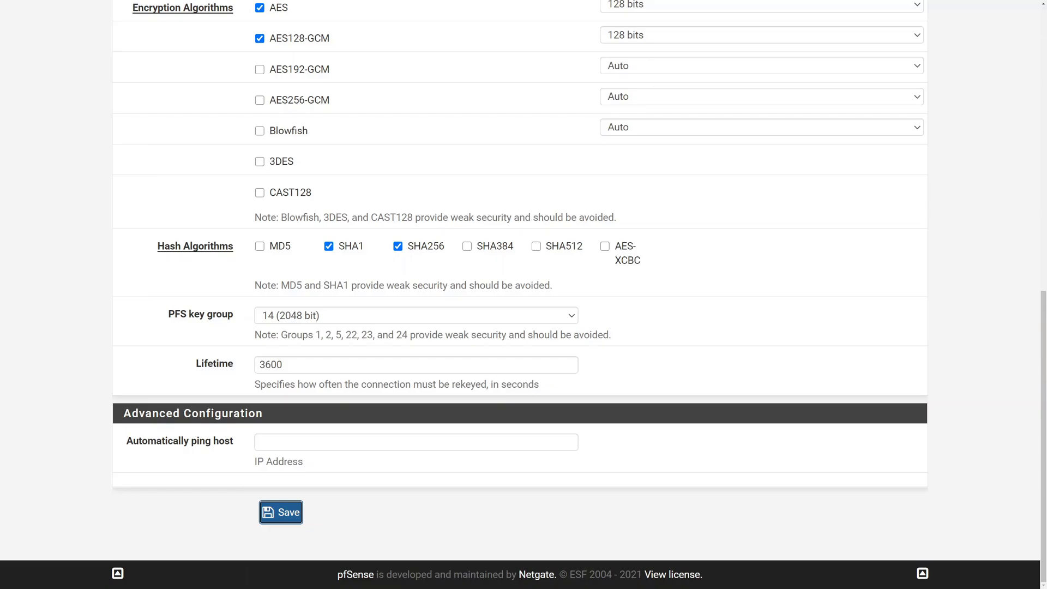
left_click(281, 512)
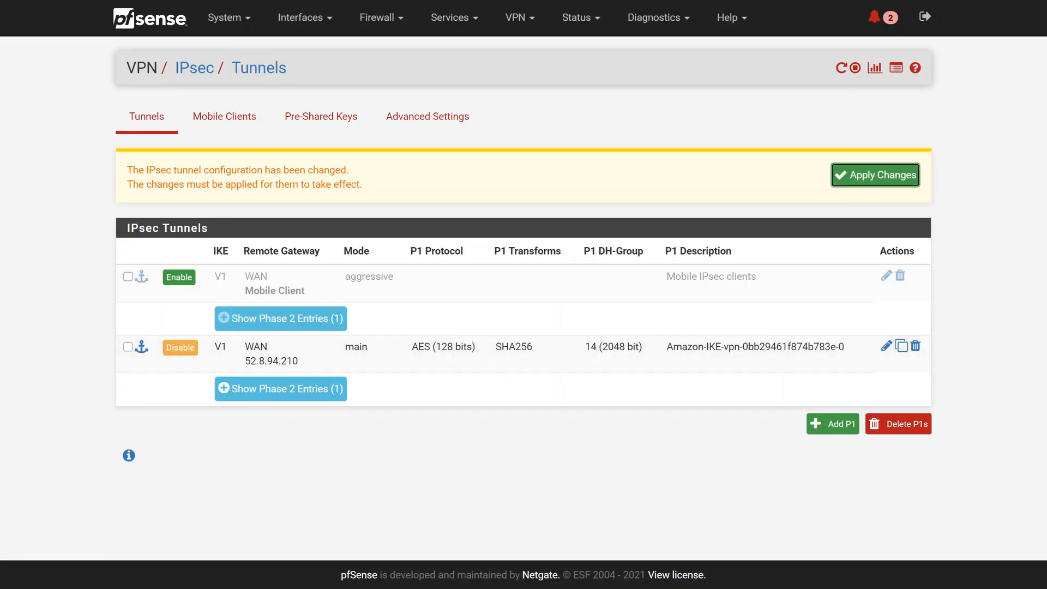
Apply the Phase 2 changes and connect the first AWS tunnel from the IPsec status page.
left_click(875, 174)
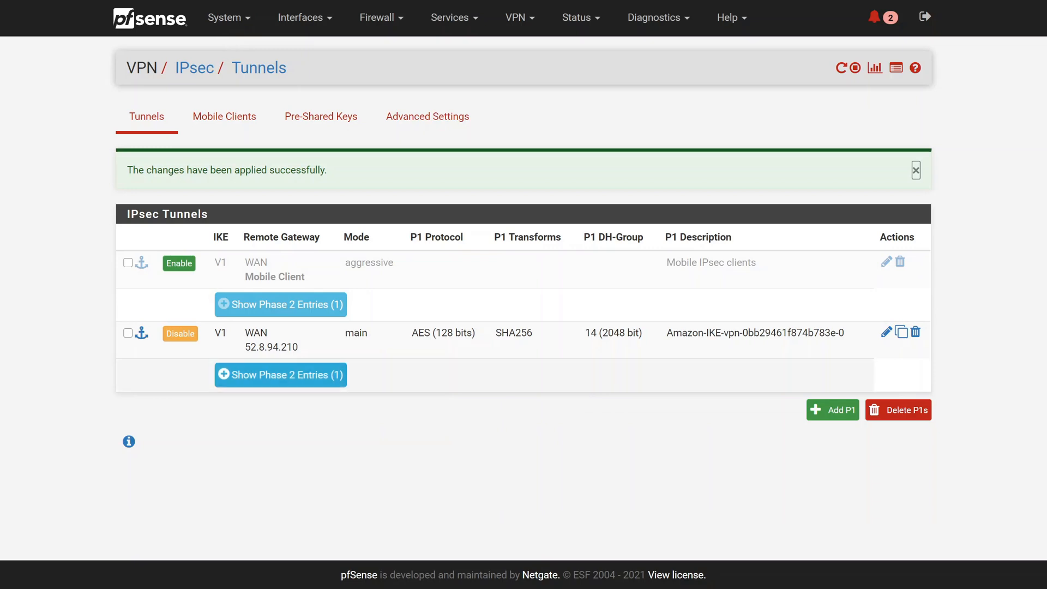
left_click(577, 18)
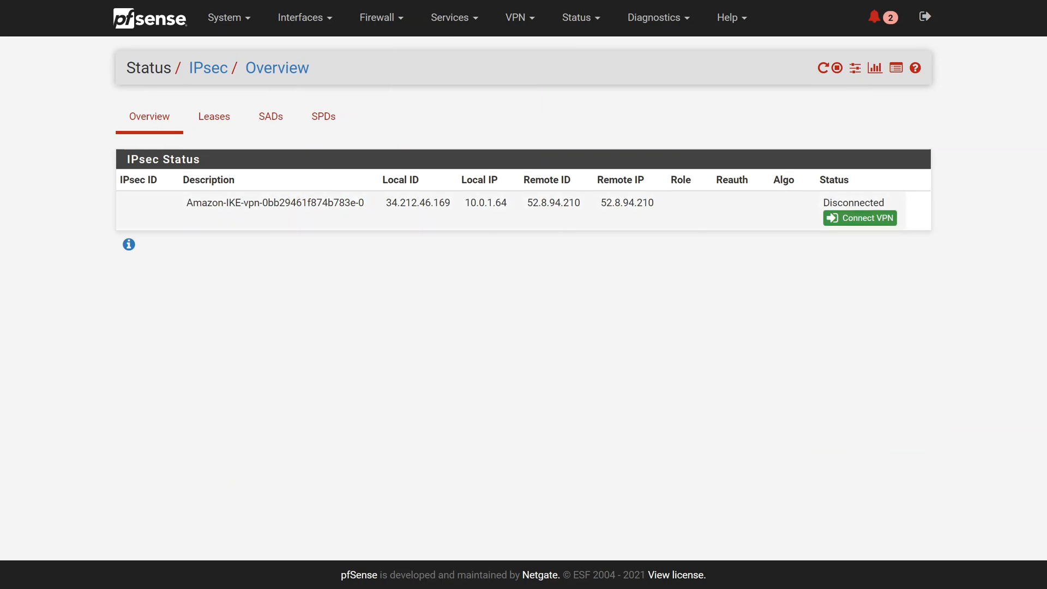
left_click(860, 218)
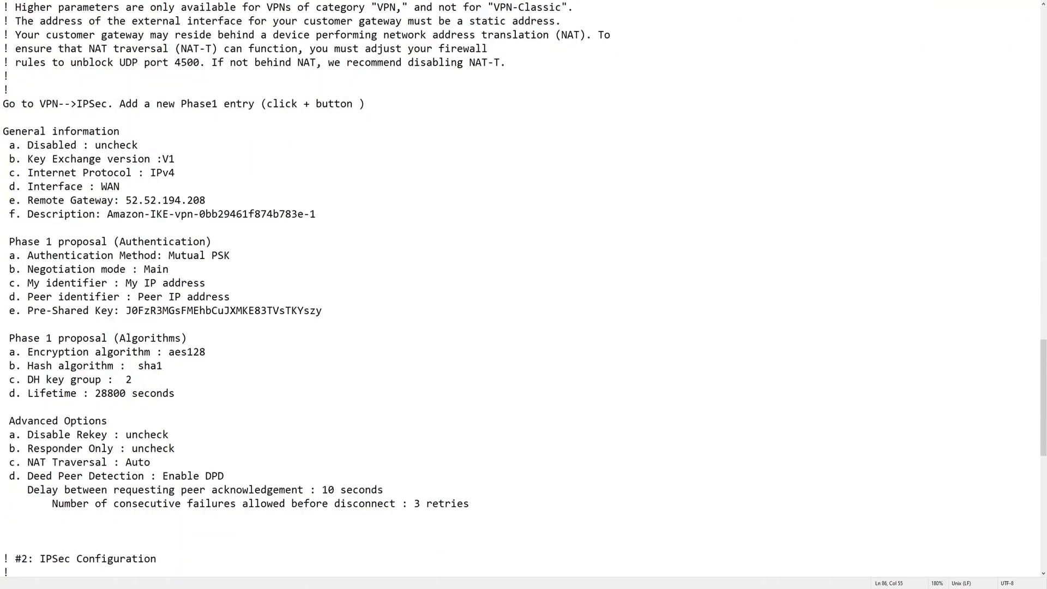
Find IPSec Tunnel #2's Phase 1 settings in Notepad, then duplicate the first Phase 1 entry.
scroll("down", 3)
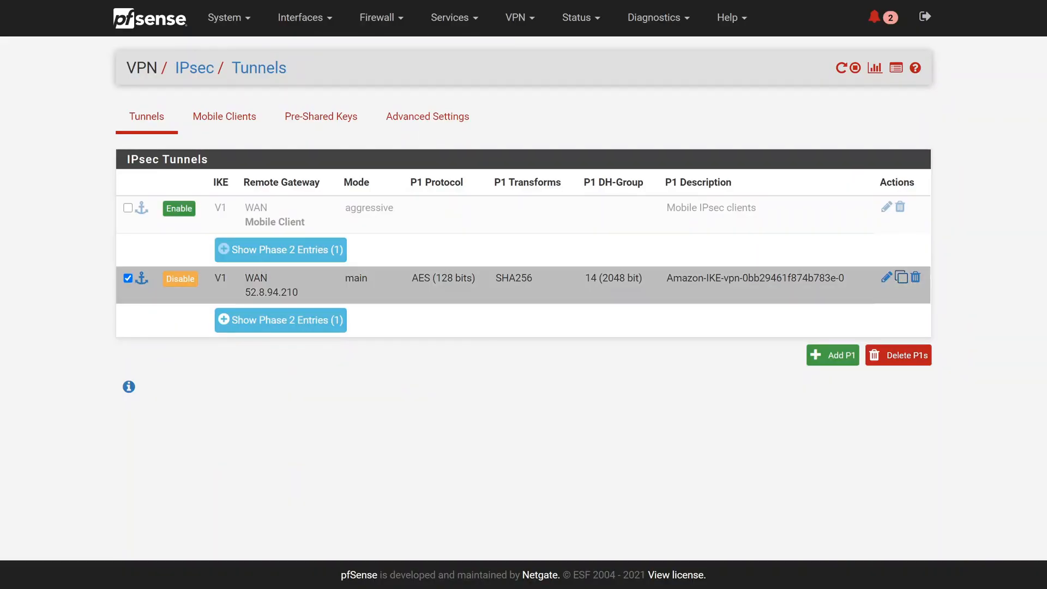
left_click(886, 276)
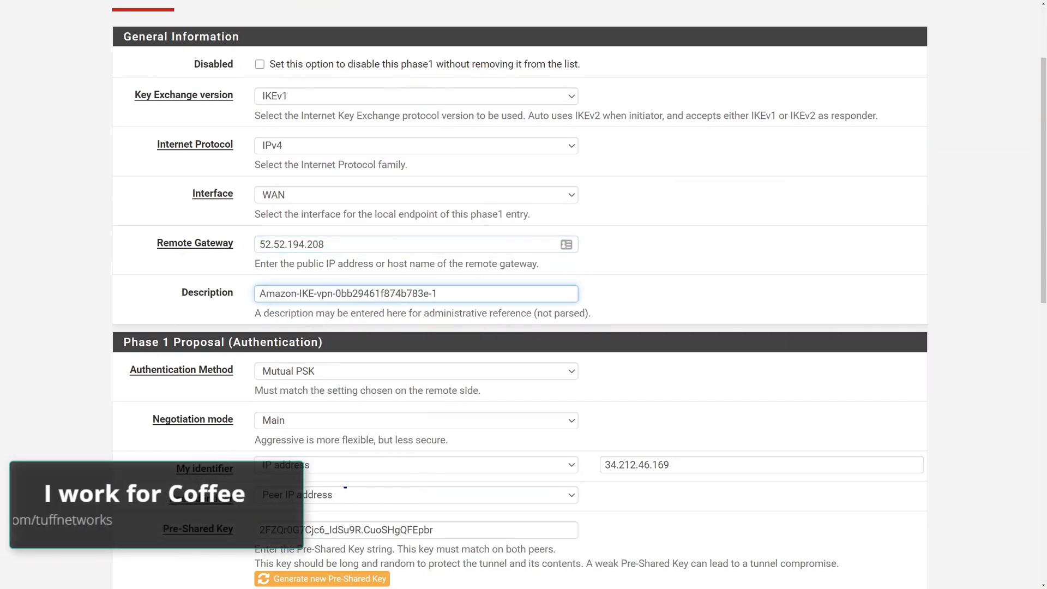
Give the duplicated Phase 1 entry tunnel 2's pre-shared key from Notepad.
scroll("down", 3)
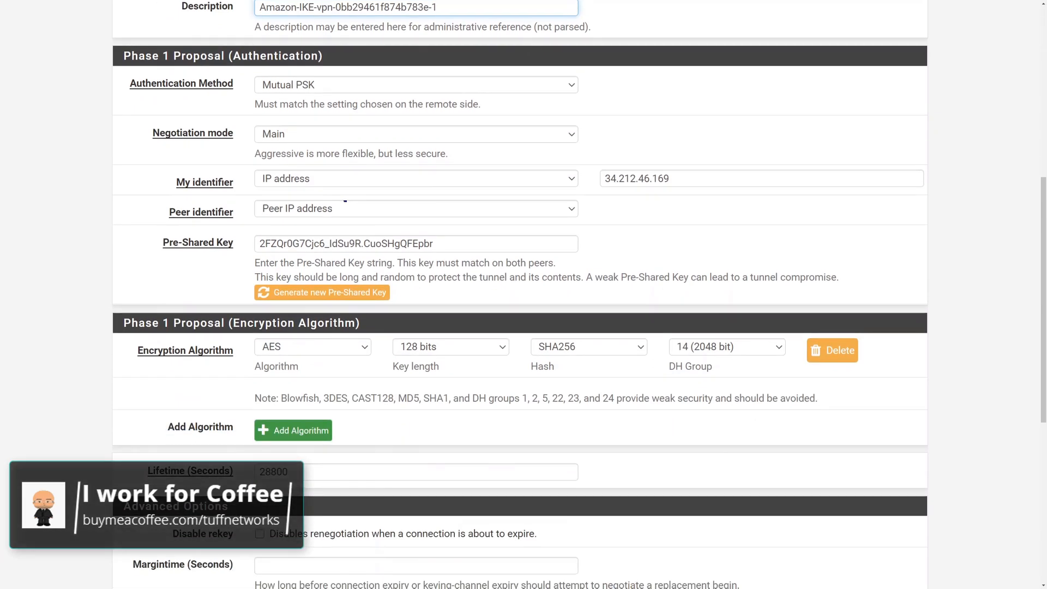
left_click(321, 292)
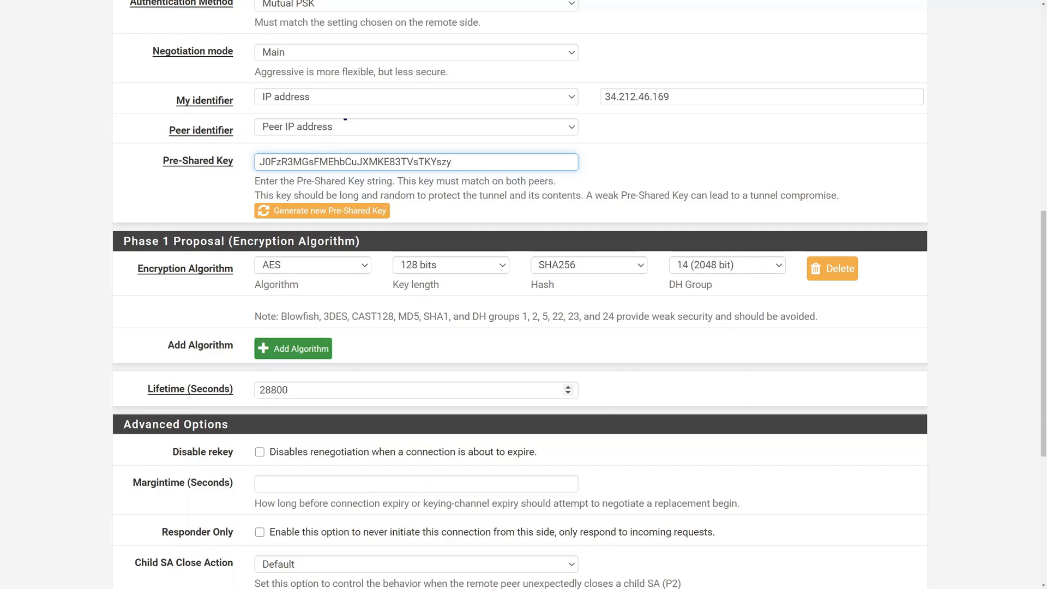
scroll("down", 3)
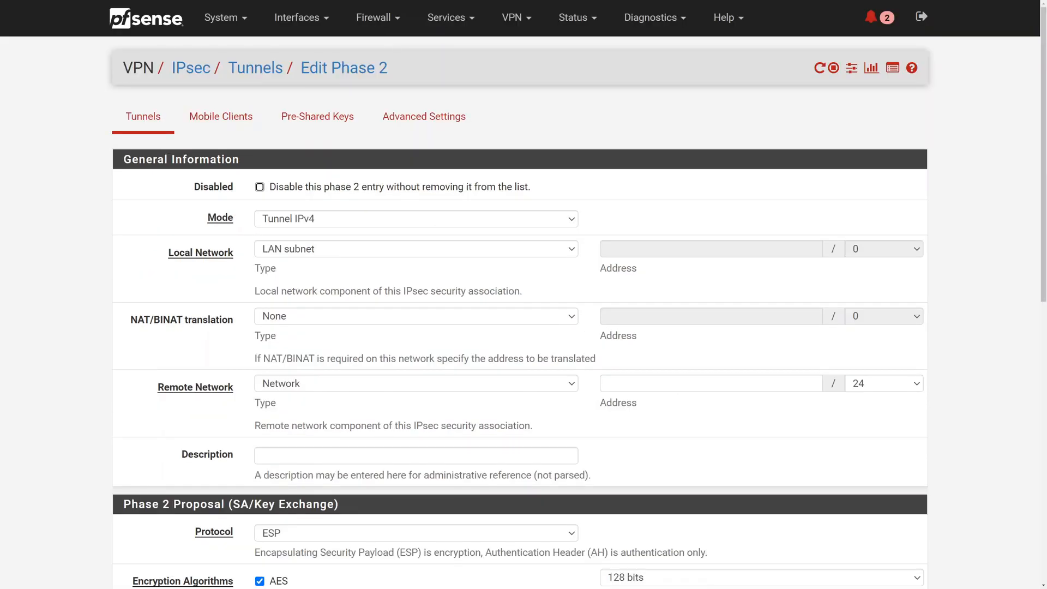
Scroll through the new Phase 2 editor for remote network 10.200.0.0/16 and its Amazon-IPSec description.
scroll("down", 3)
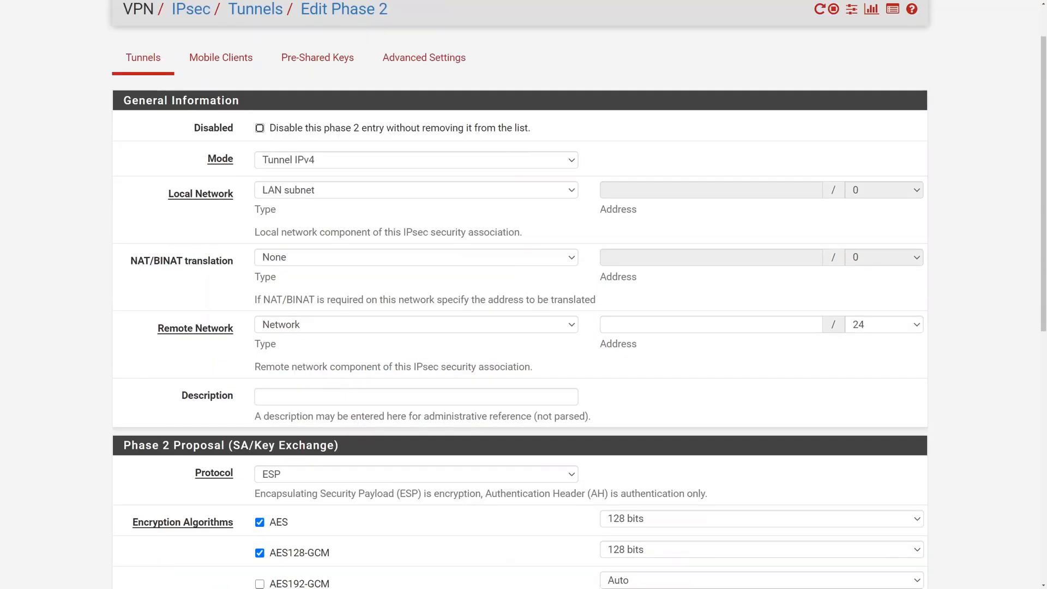
scroll("down", 3)
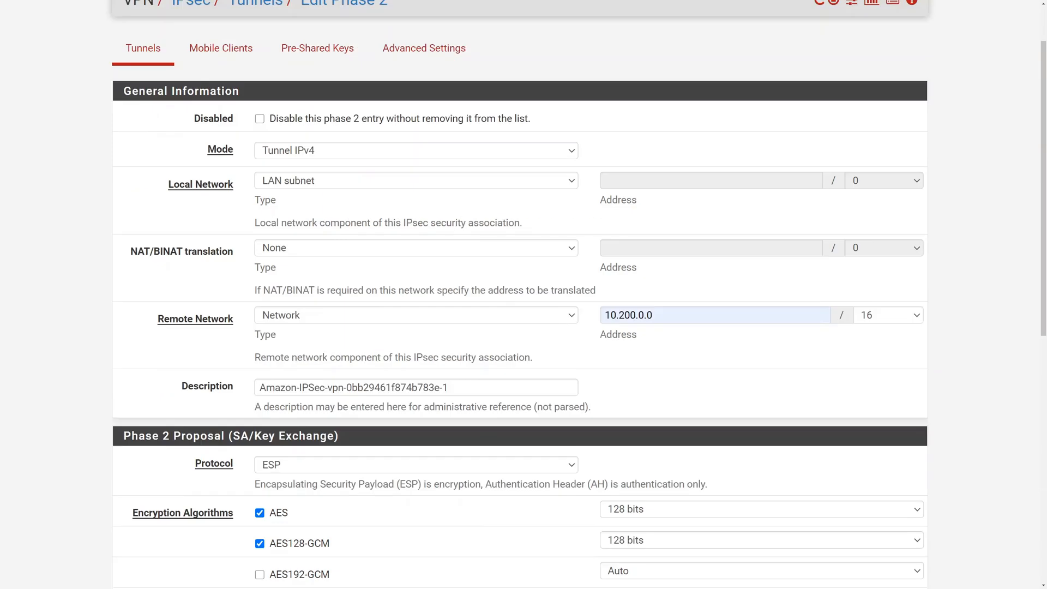
scroll("down", 3)
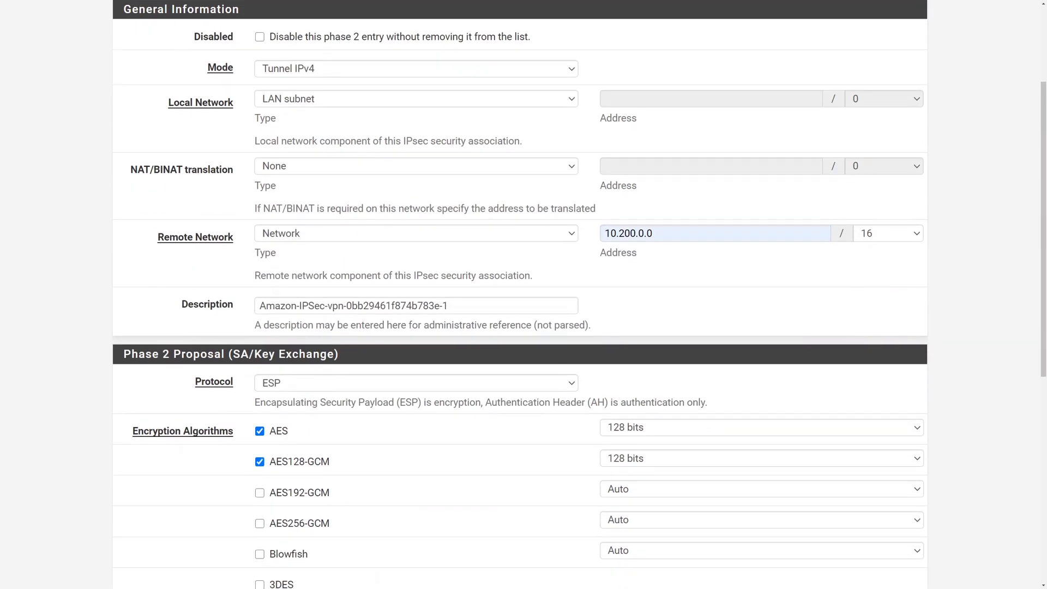